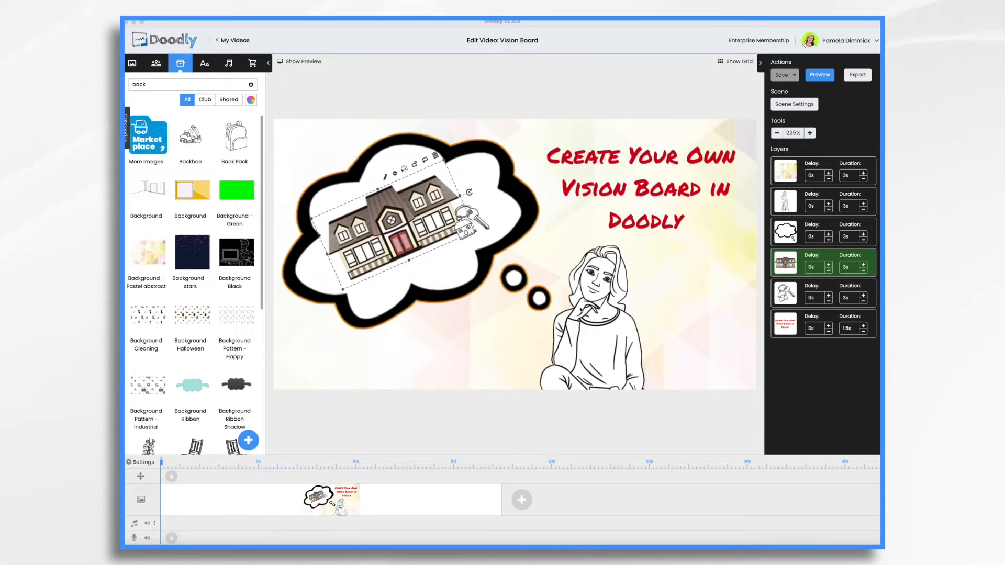
mouse_move(410, 143)
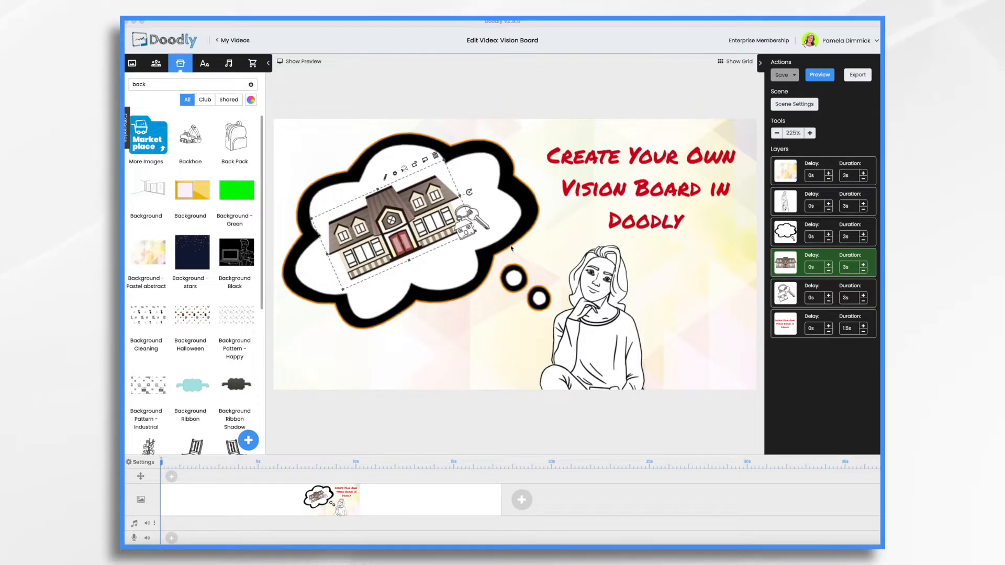
mouse_move(529, 296)
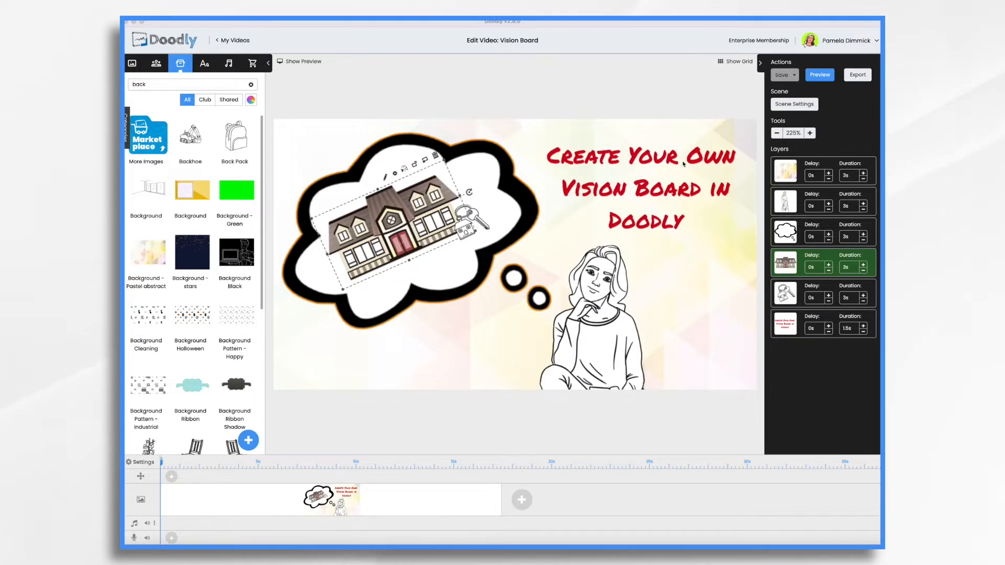
- Replace the Vision Board headline with the caption 'Pam's Dream House'
double_click(640, 186)
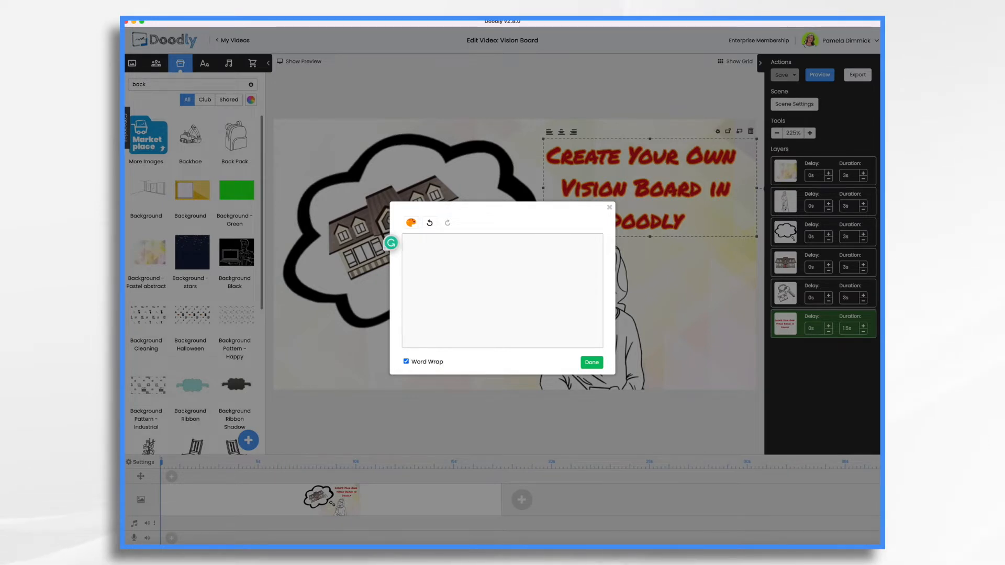
text(Pam's Dream)
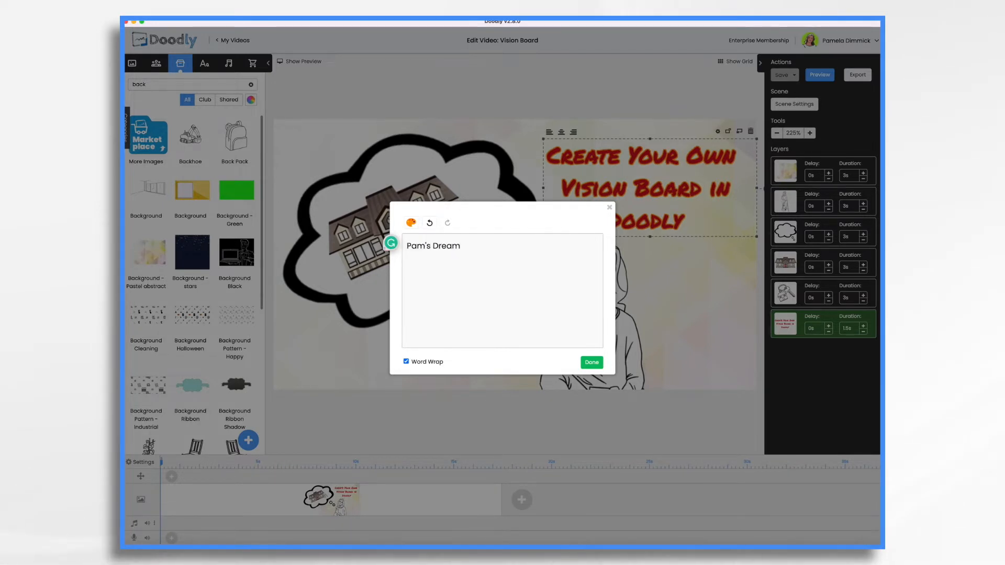
click(590, 362)
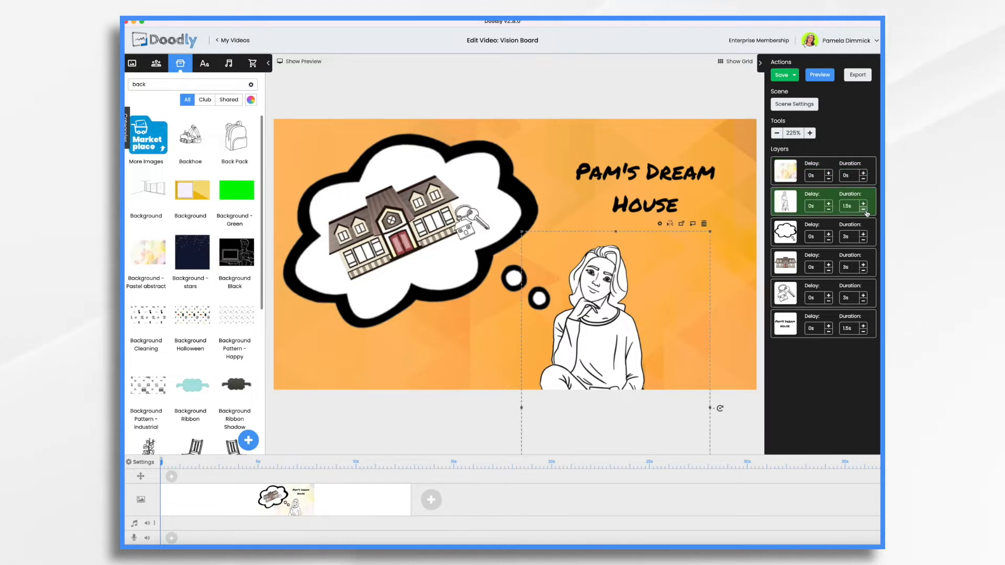
- Lower the character and house layer draw durations in the Layers panel
click(863, 202)
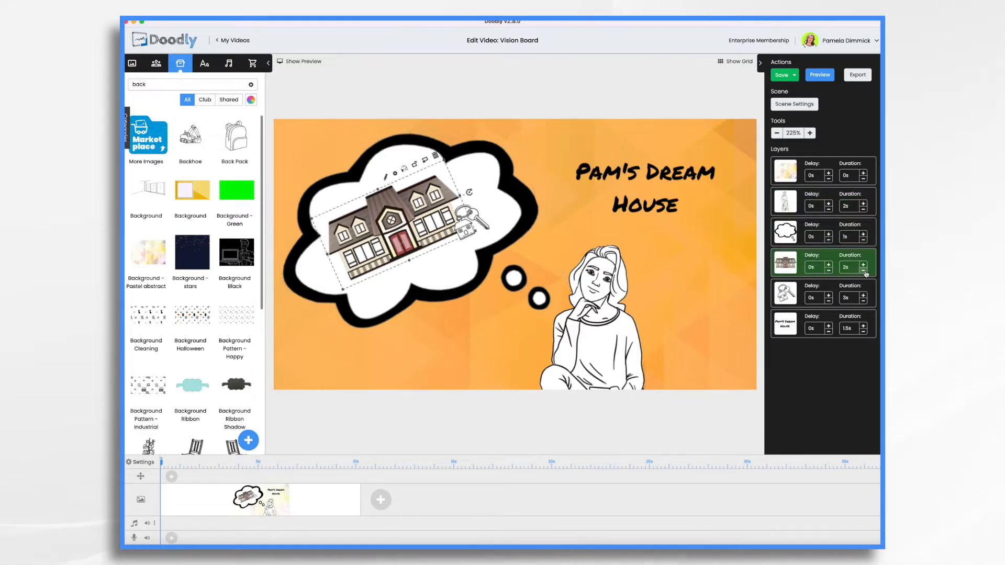
click(864, 267)
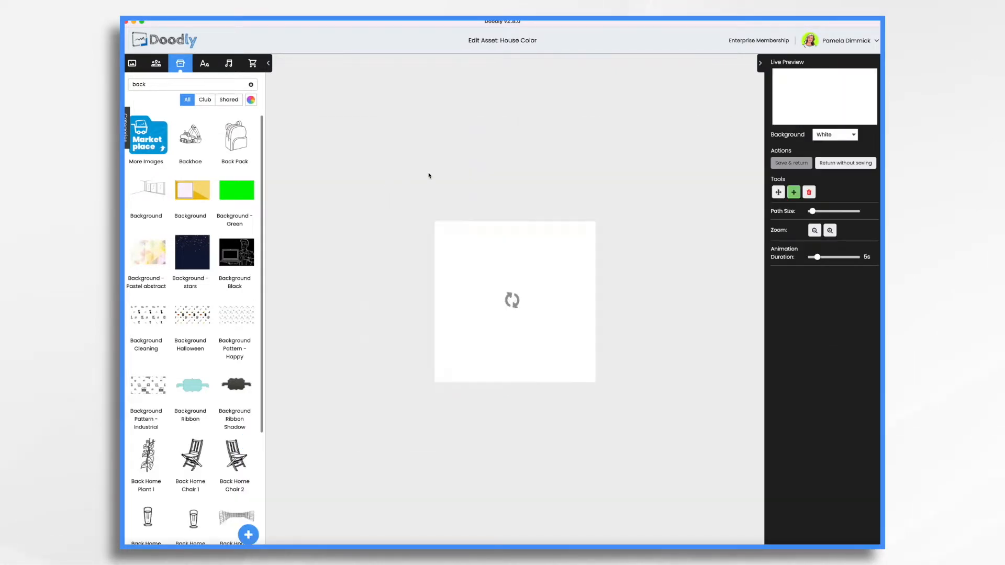
- Pick a reveal mode for the House Color image from the Reveal Mode dropdown
click(834, 276)
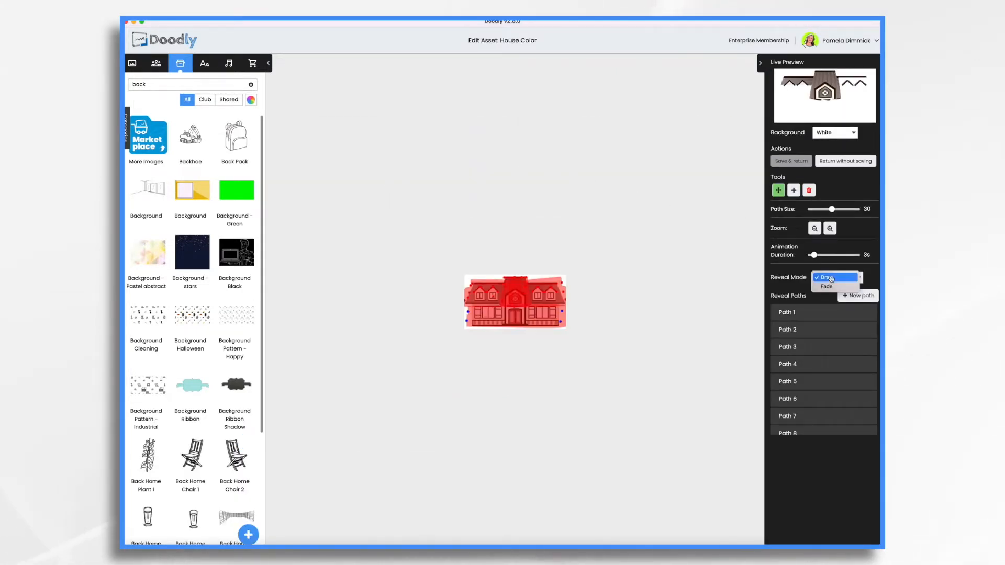
click(825, 286)
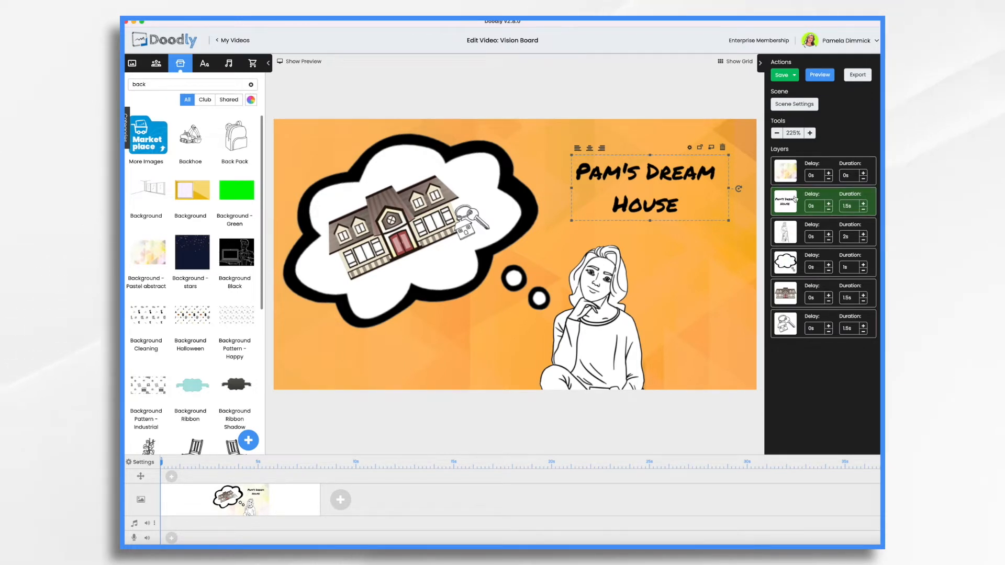
right_click(240, 499)
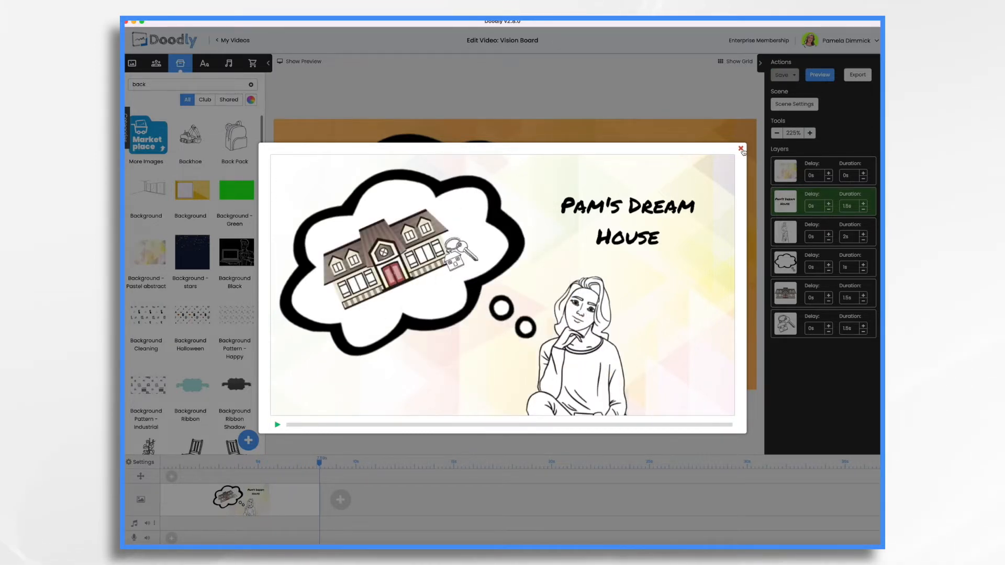
click(740, 148)
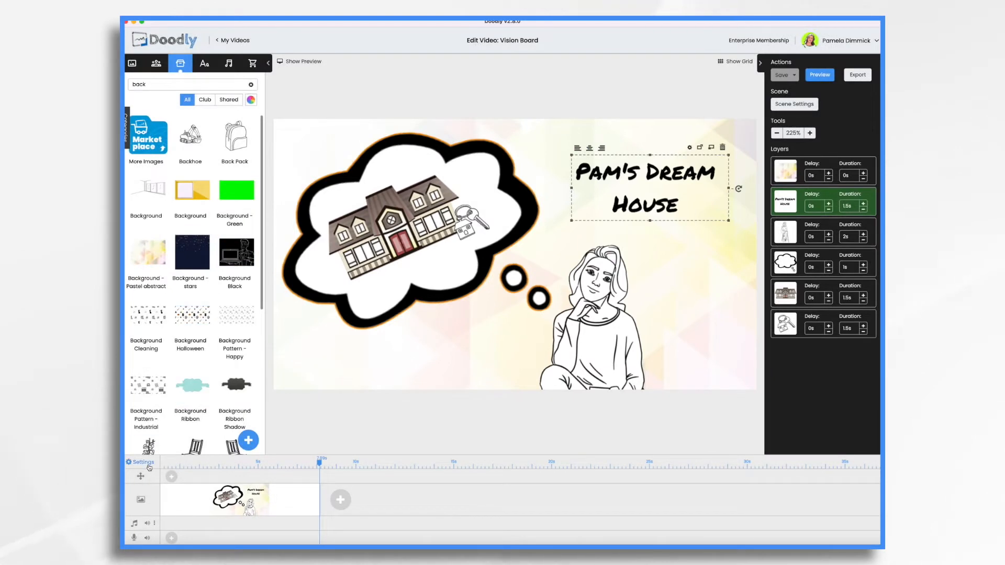
- Set the video's Erase mode to Off in the timeline Settings
click(140, 462)
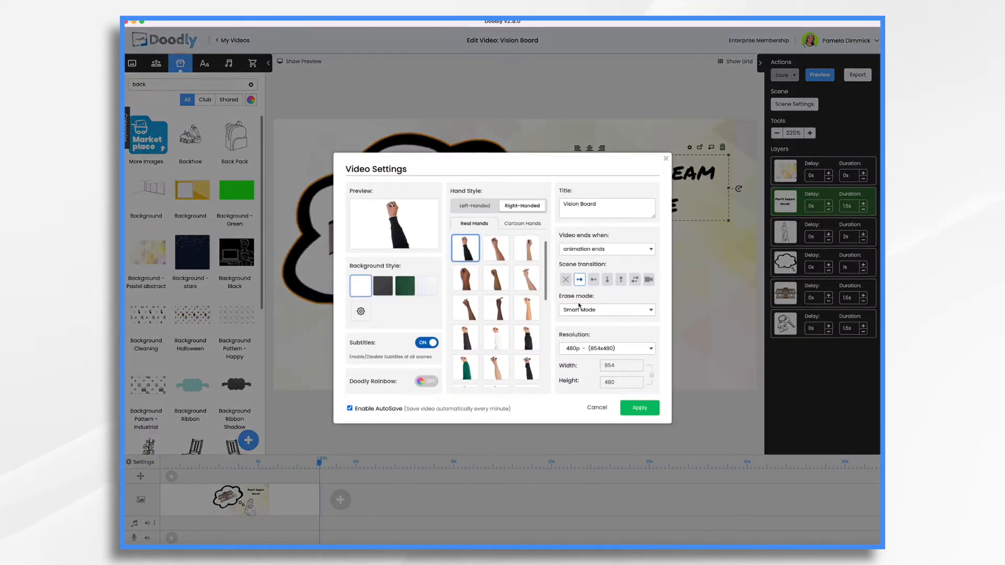
click(604, 309)
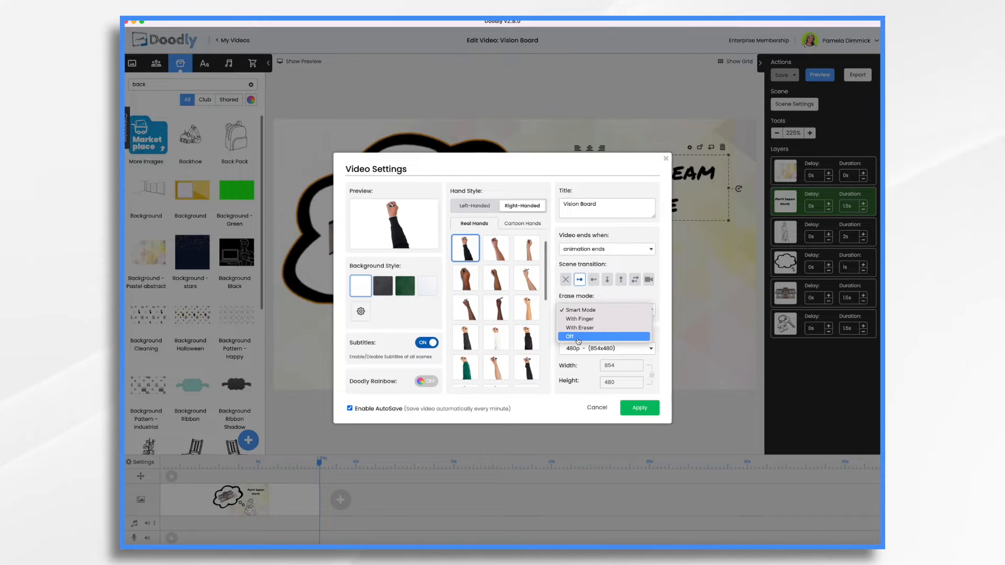
click(638, 407)
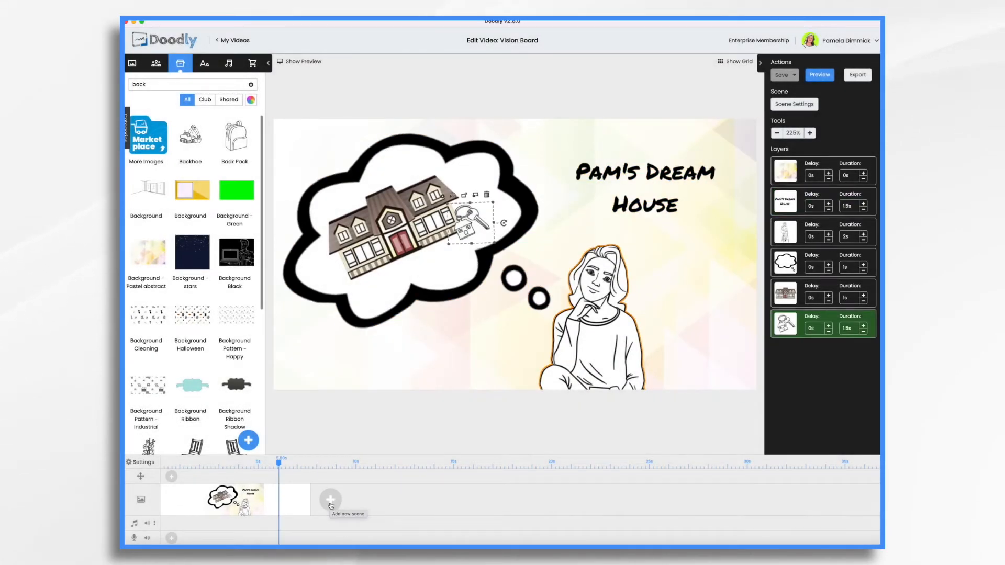
- Add a new blank scene after the dream-house scene on the timeline
click(331, 499)
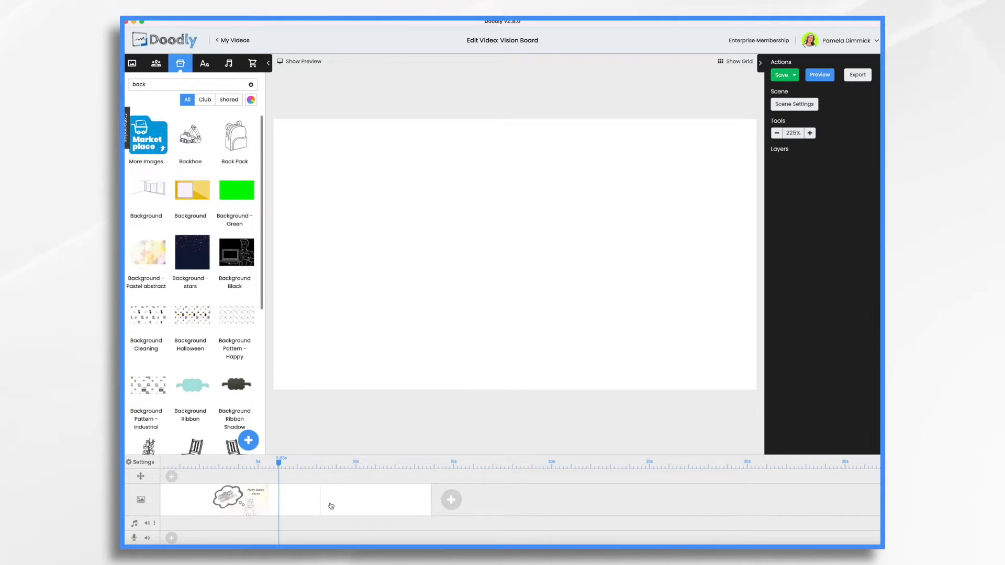
mouse_move(299, 508)
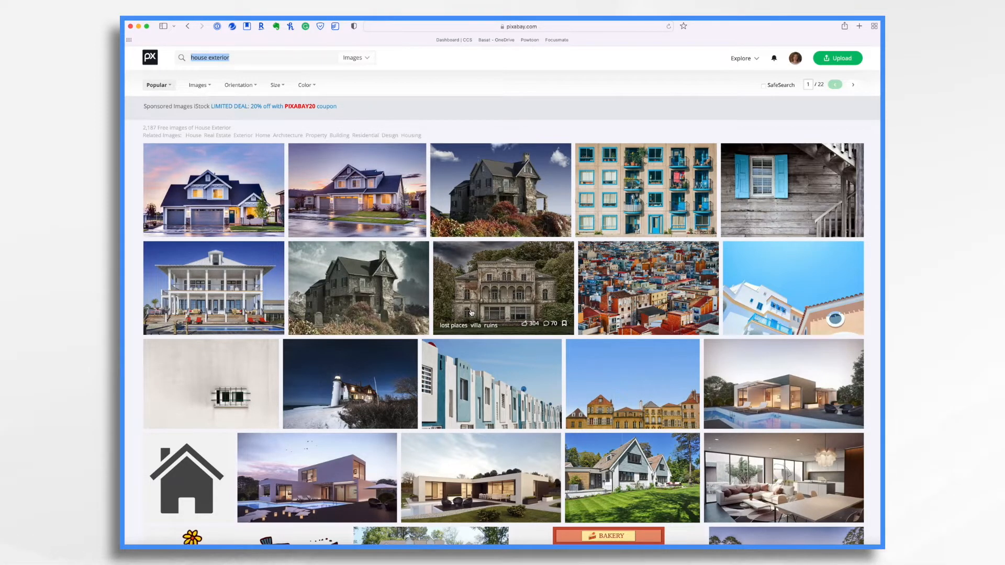
mouse_move(584, 466)
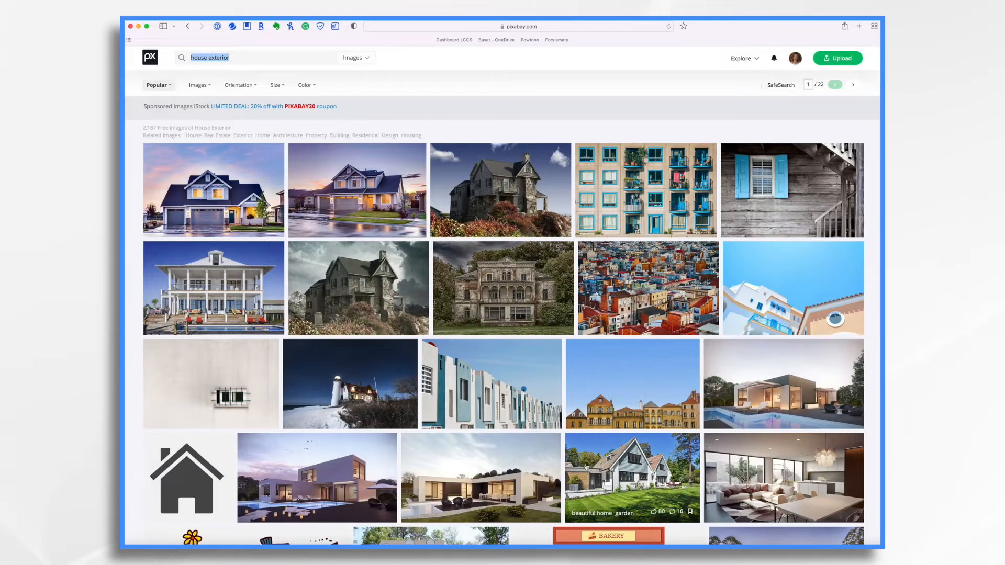
- Scroll through the Pixabay house exterior photo results
scroll(down, 3)
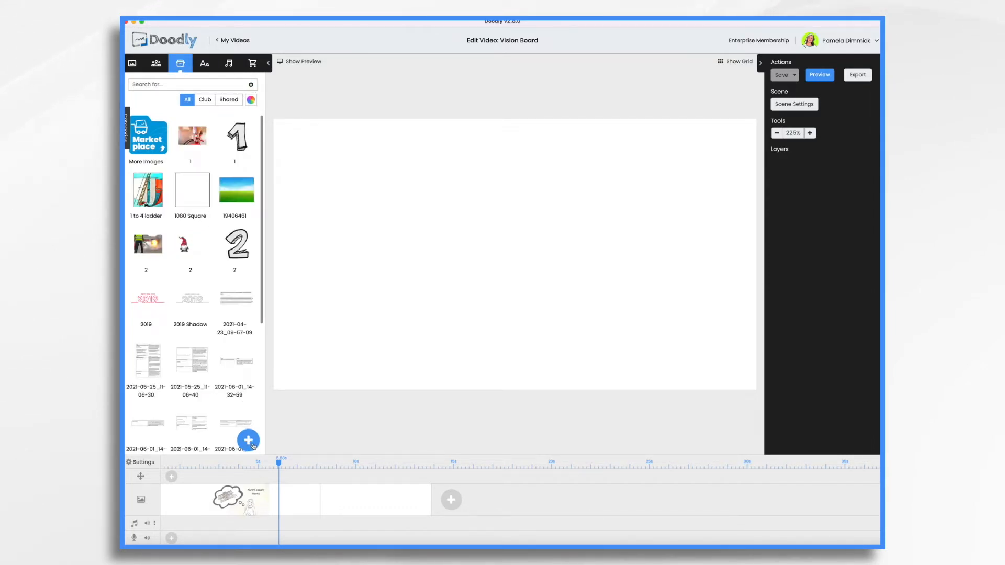
- Upload the six house and room photos from Downloads into the image library
click(248, 440)
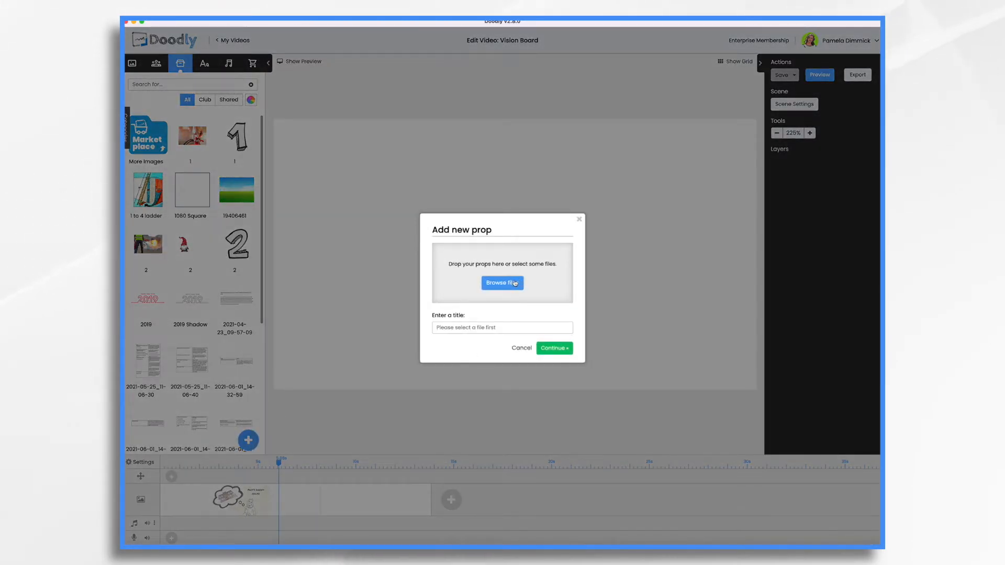
click(502, 283)
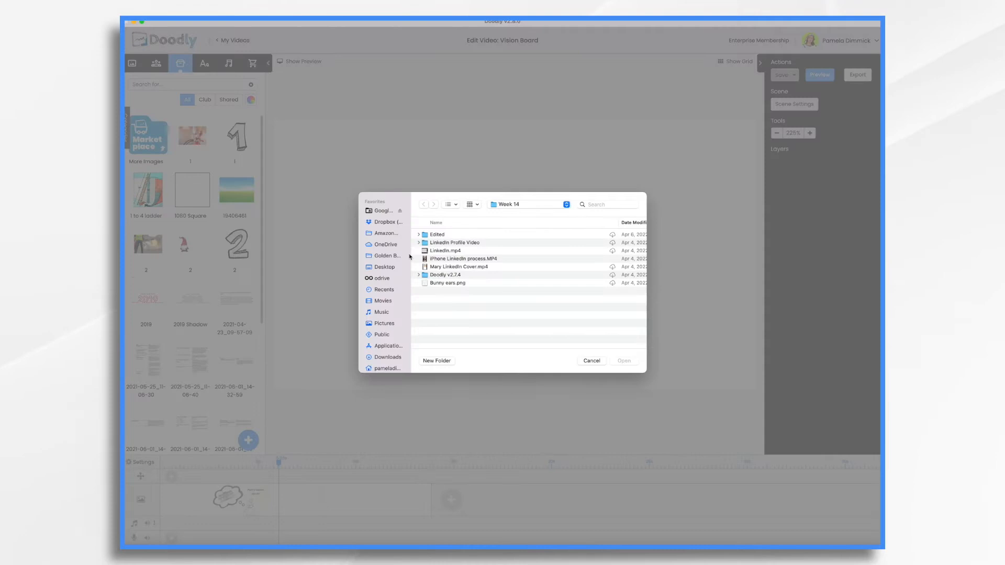
click(388, 357)
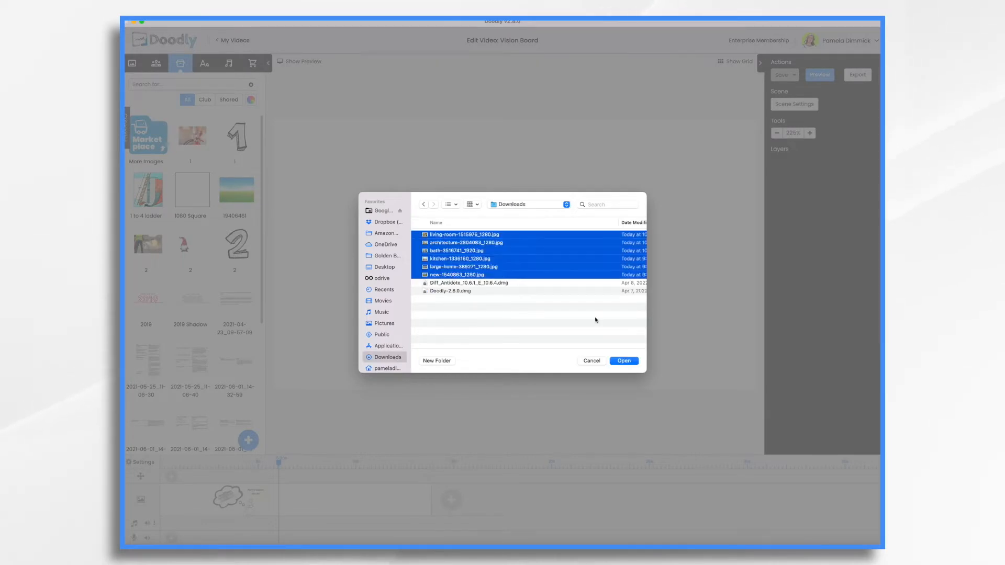
click(623, 360)
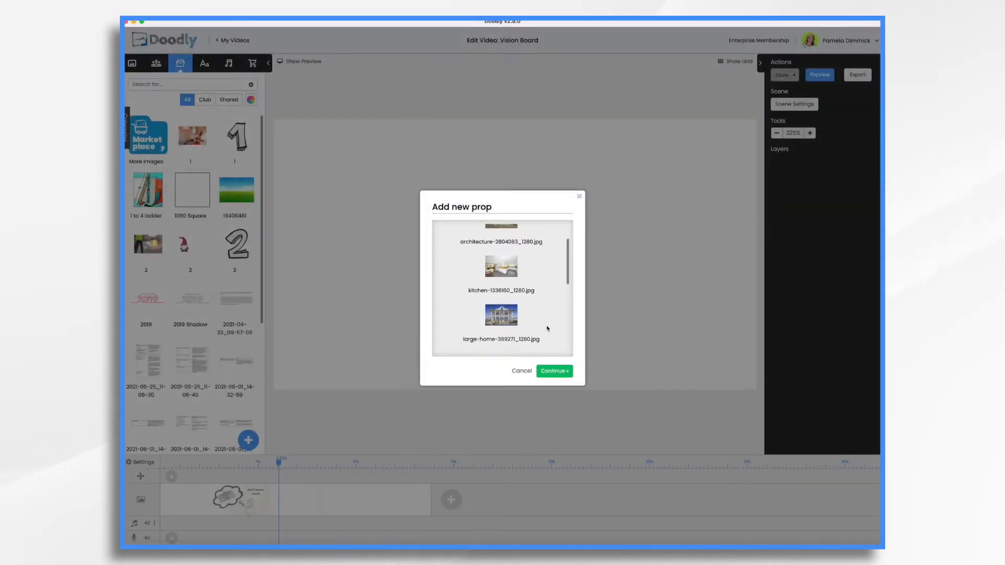
scroll(down, 3)
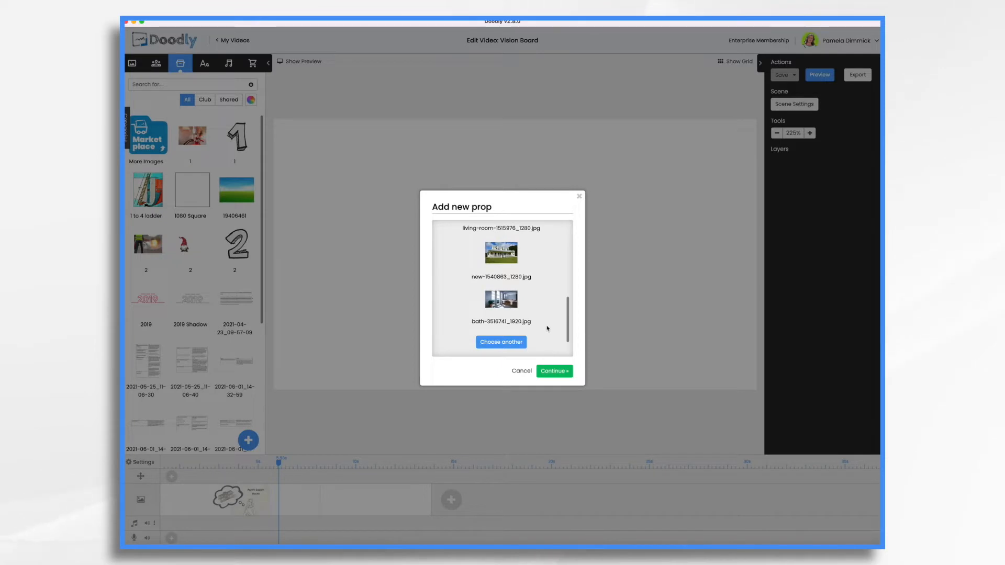
click(553, 371)
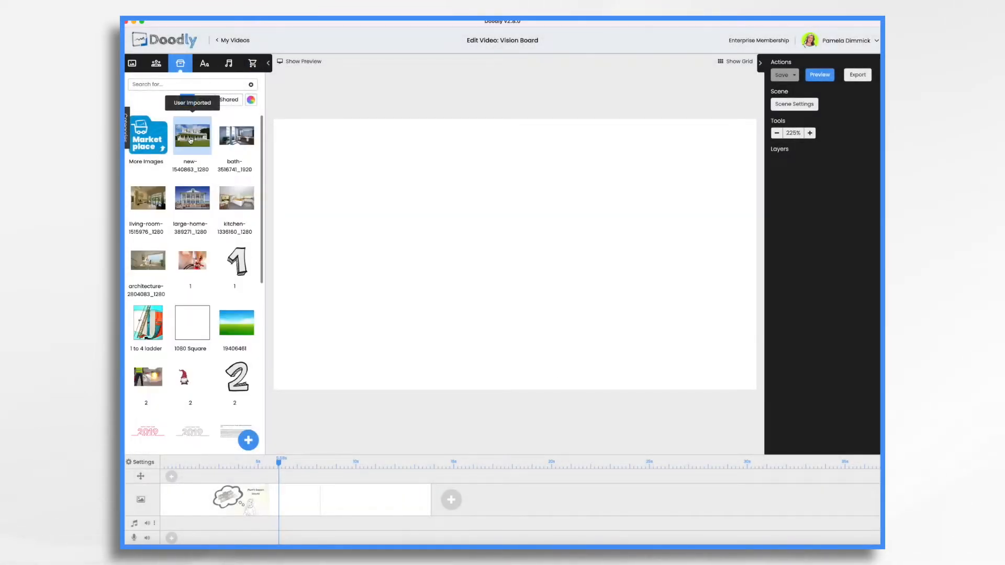
- Drag the white pool house photo from the Images library onto the scene
click(191, 134)
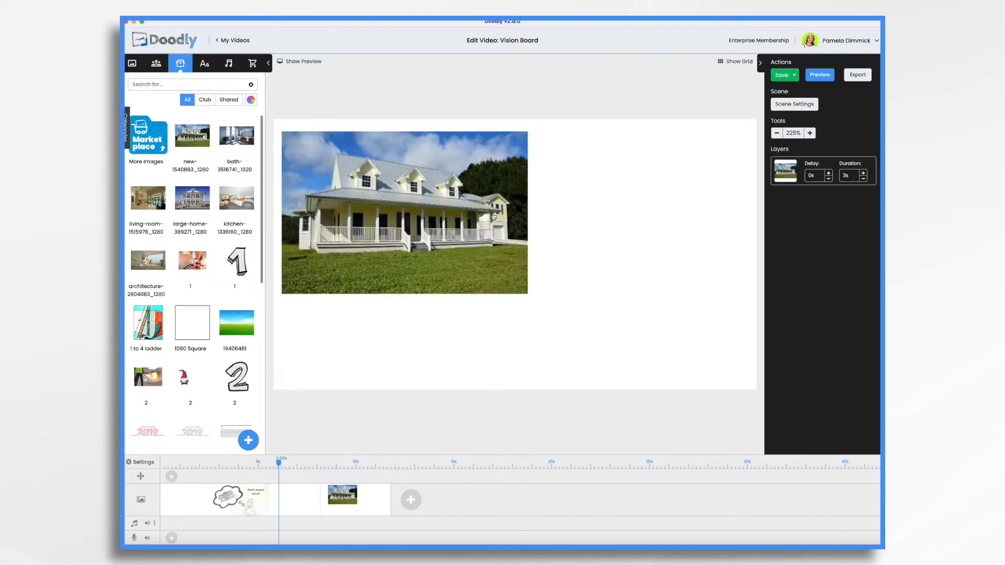
click(388, 213)
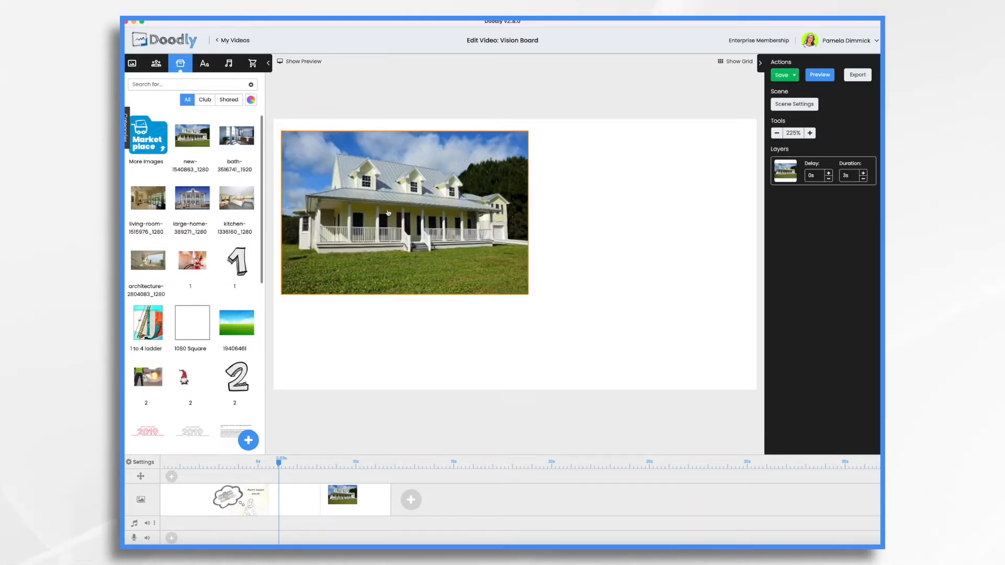
click(404, 213)
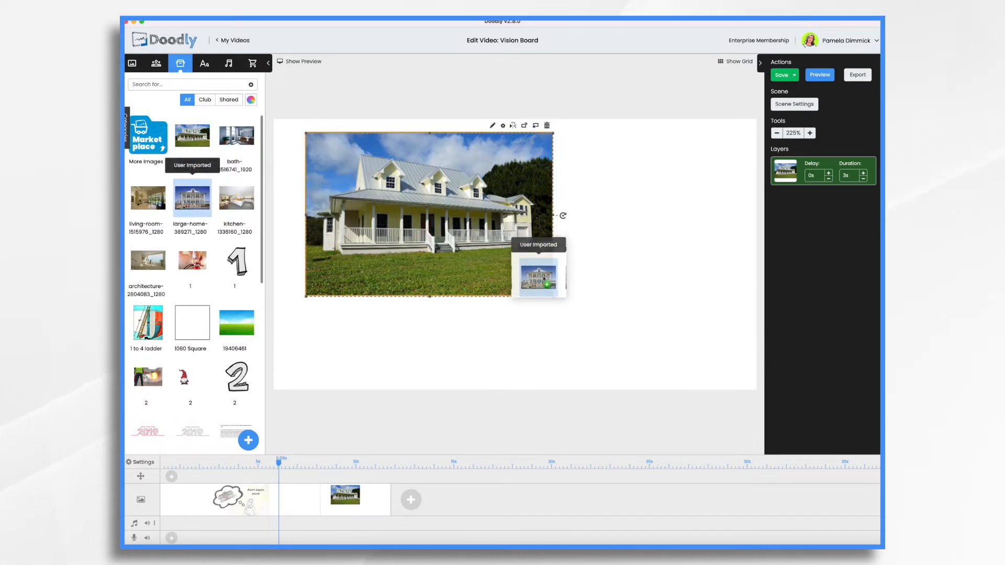
drag(539, 279, 580, 299)
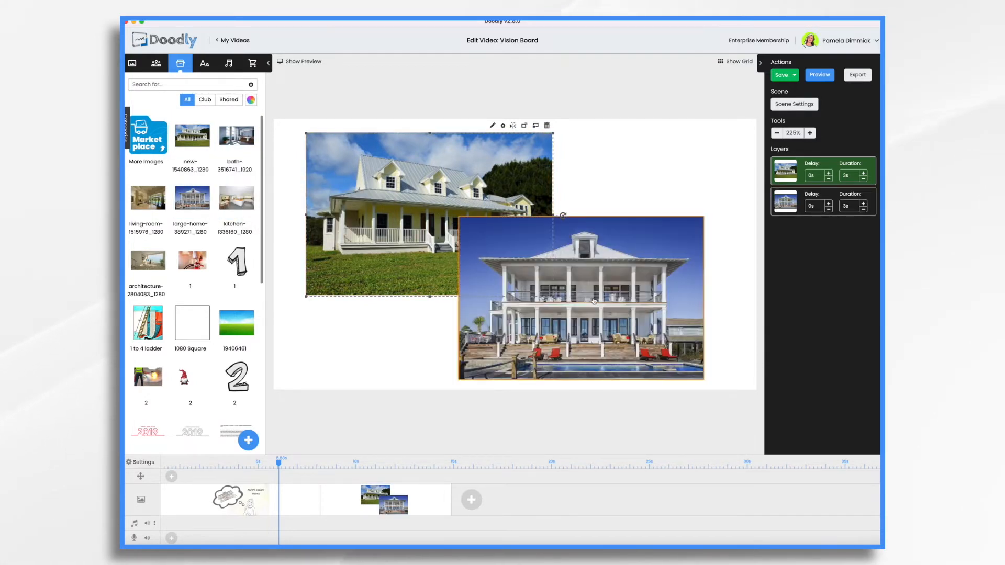
click(580, 299)
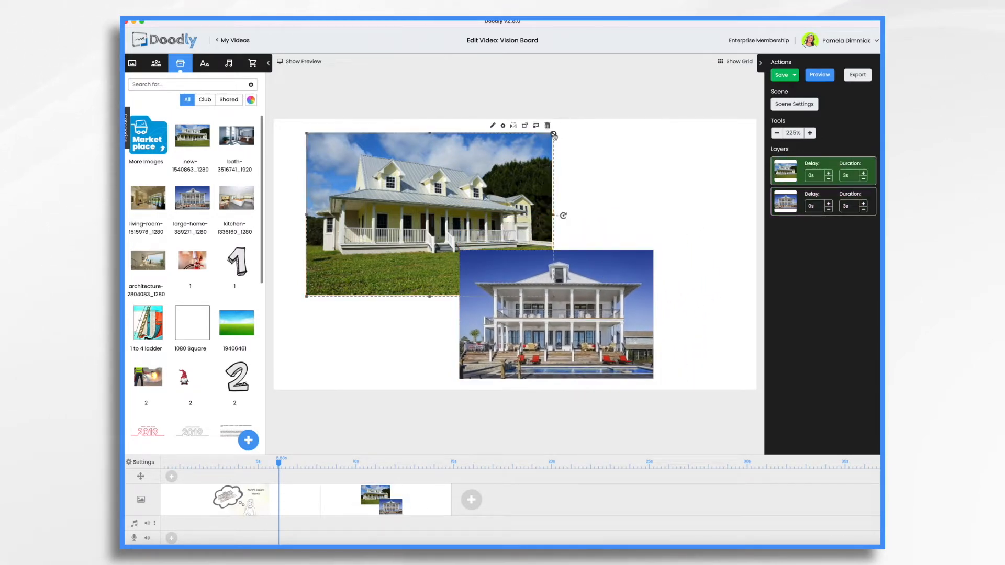
- Move the pool house photo below-right of the first house and save
drag(552, 135, 506, 179)
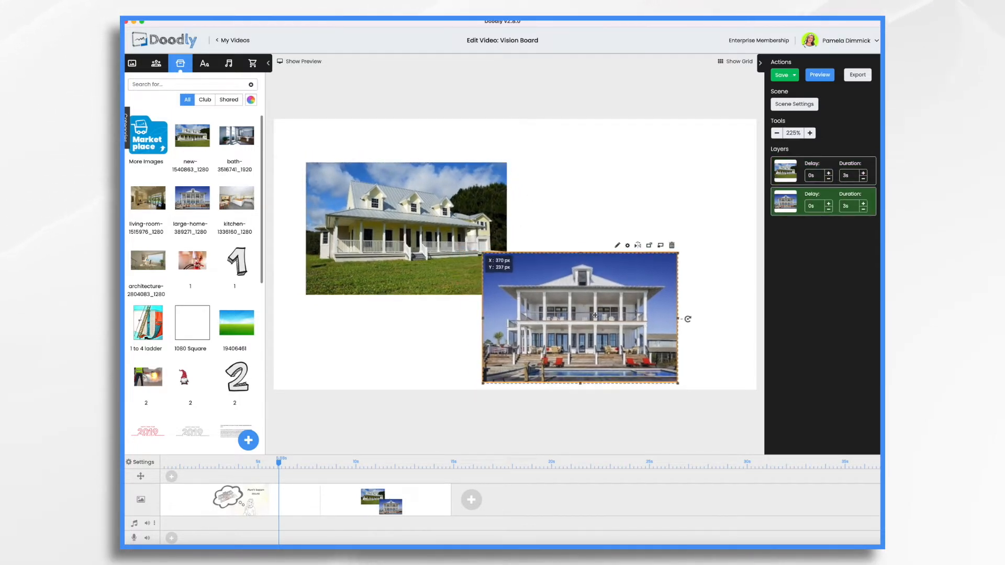
click(404, 218)
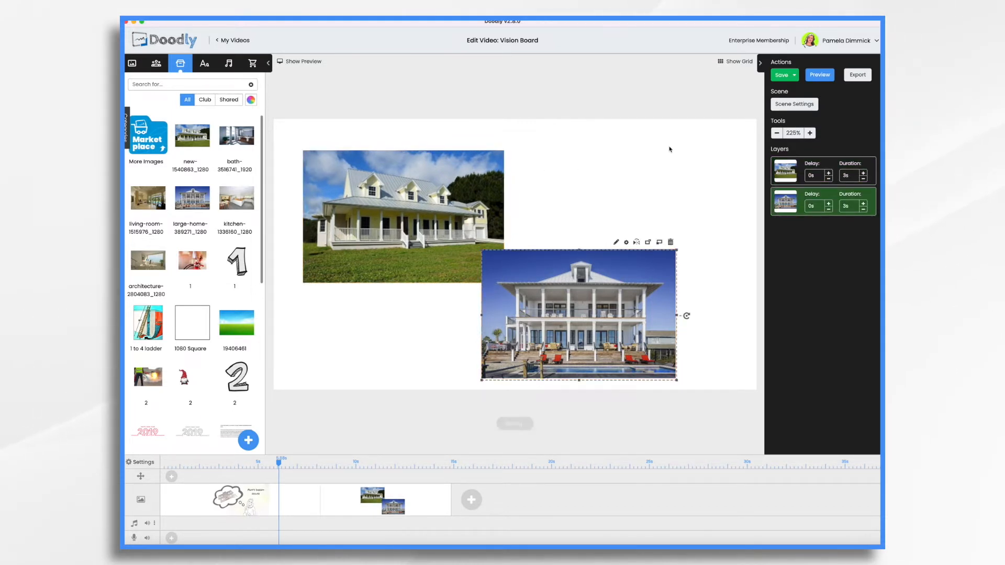
click(781, 75)
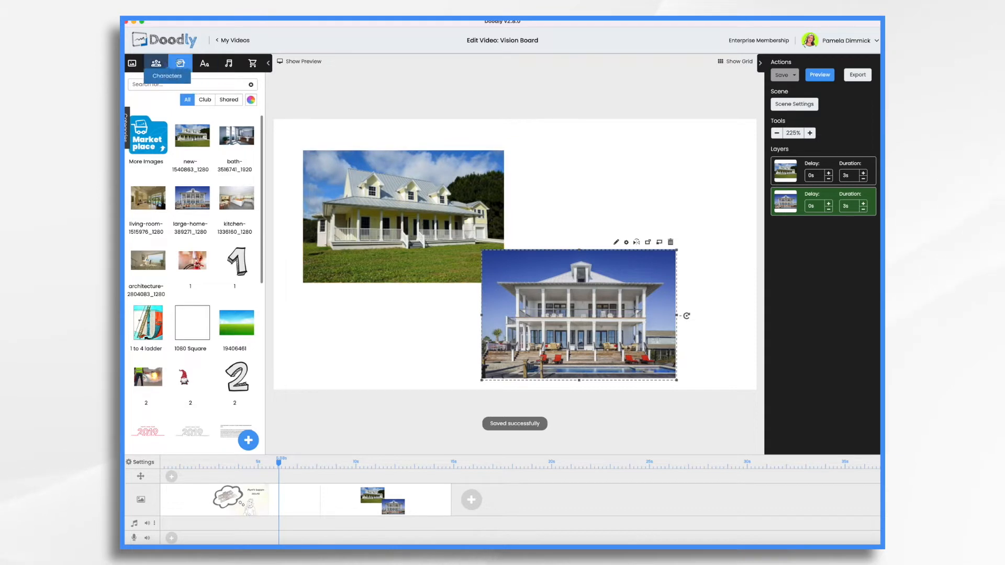
click(203, 63)
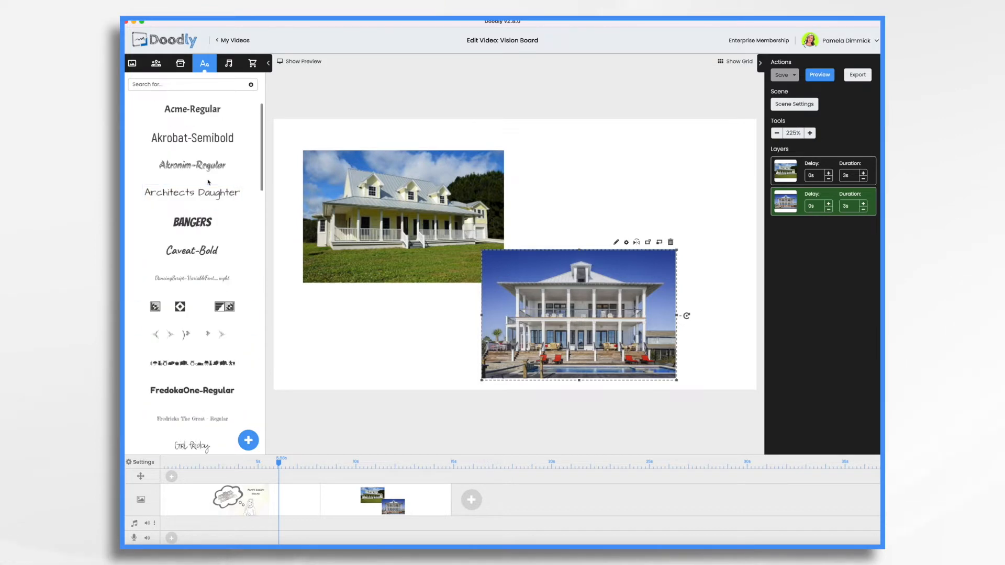
- Add the 'Wraparound porch', 'Apartment over garage' and 'Pool is a MUST!!!' captions, with porch text white
click(191, 192)
text(Wra)
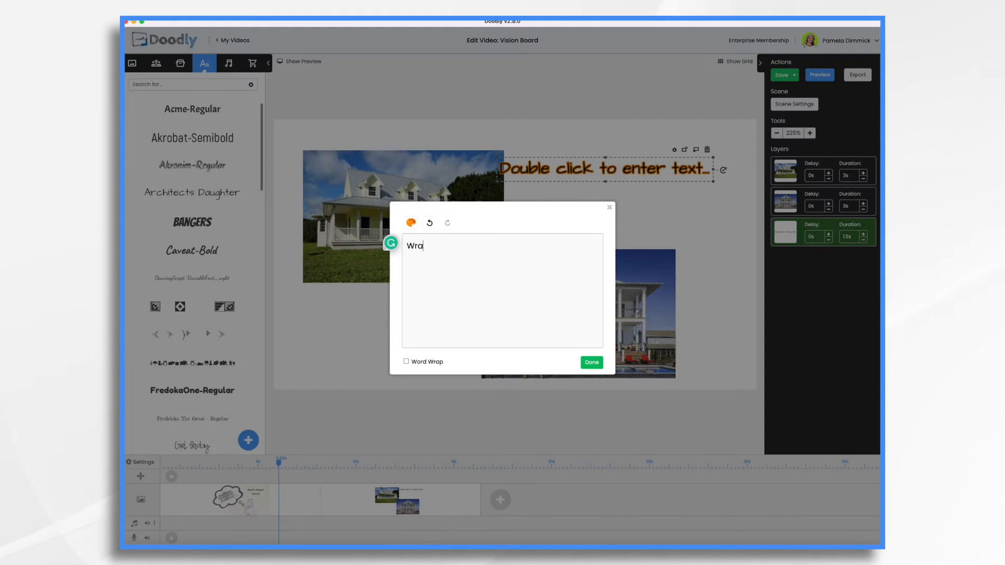
click(590, 362)
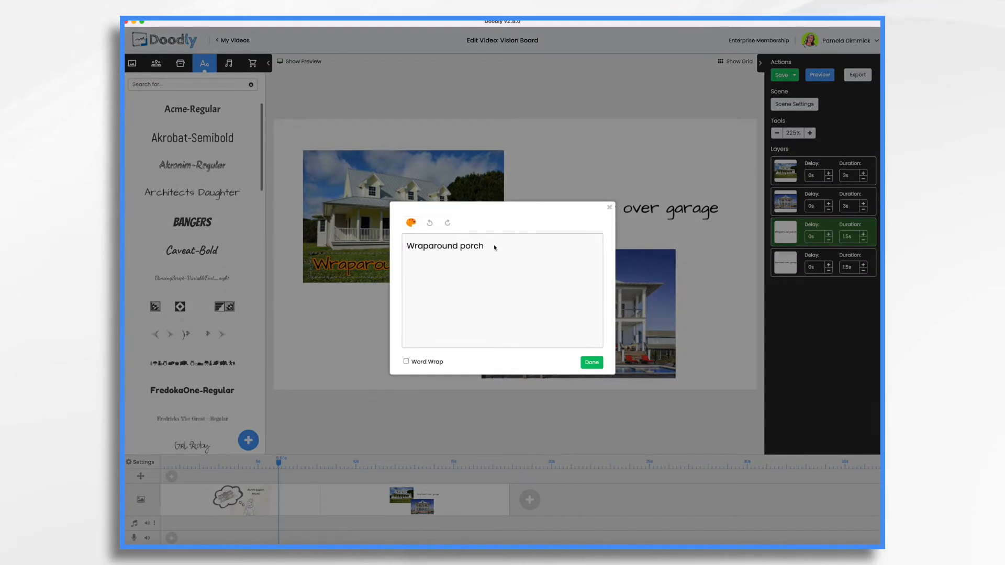
triple_click(444, 245)
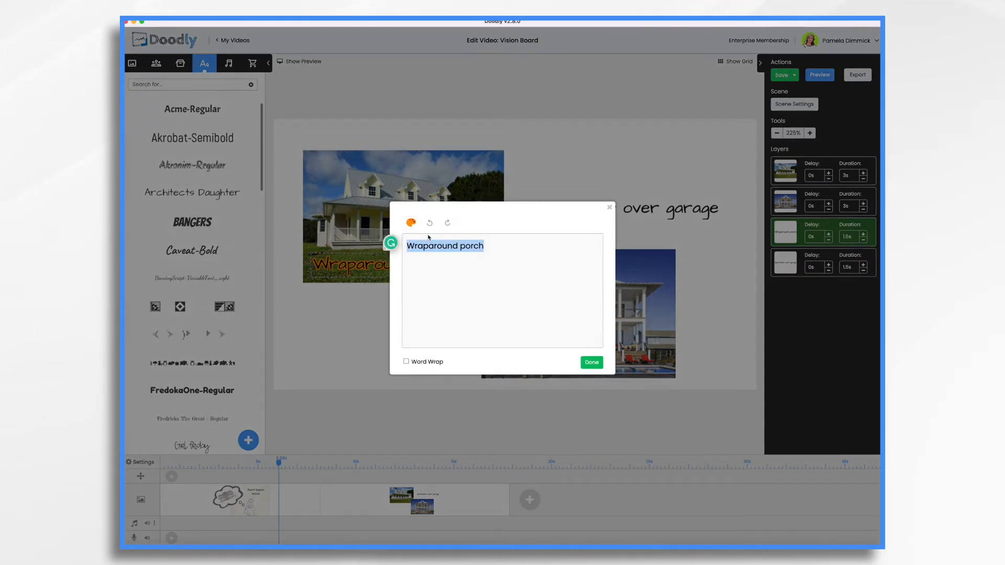
click(410, 222)
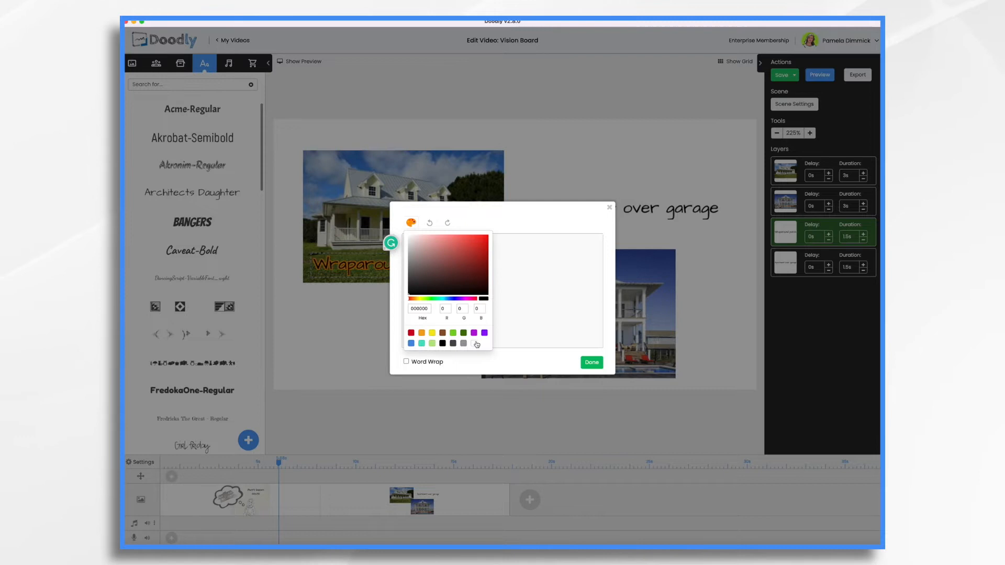
click(474, 342)
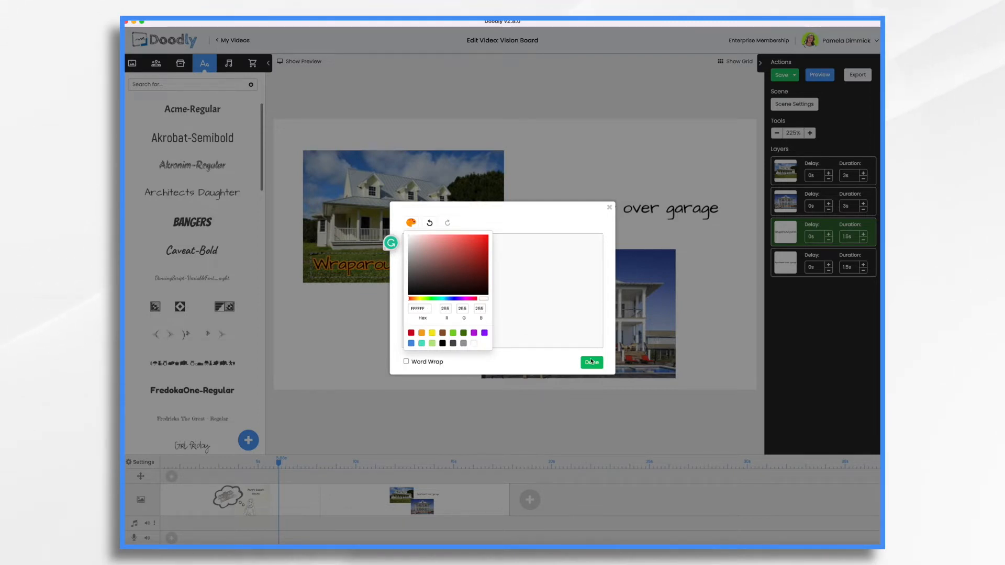
click(589, 362)
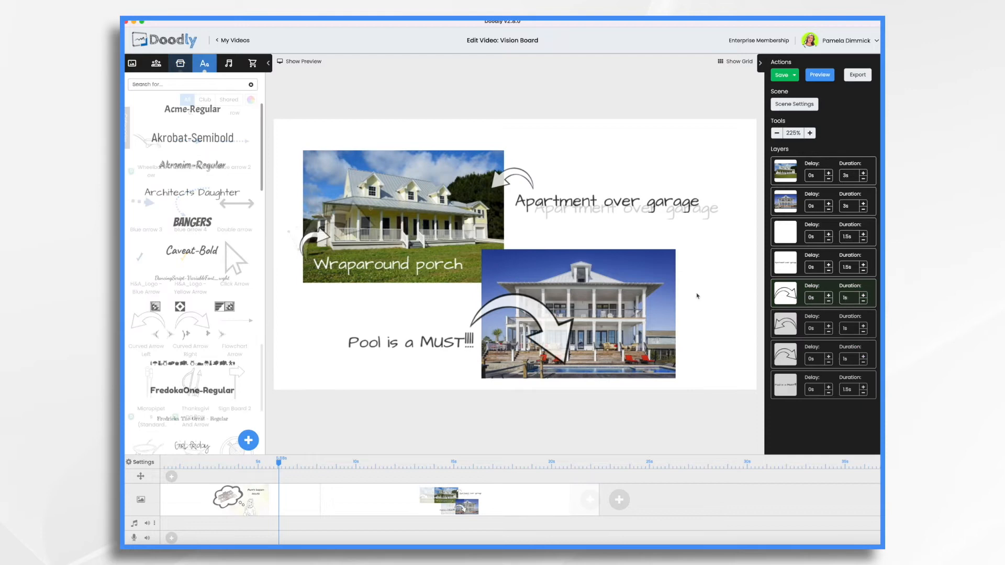
- Set the first house photo's Reveal Mode to Fade
click(402, 216)
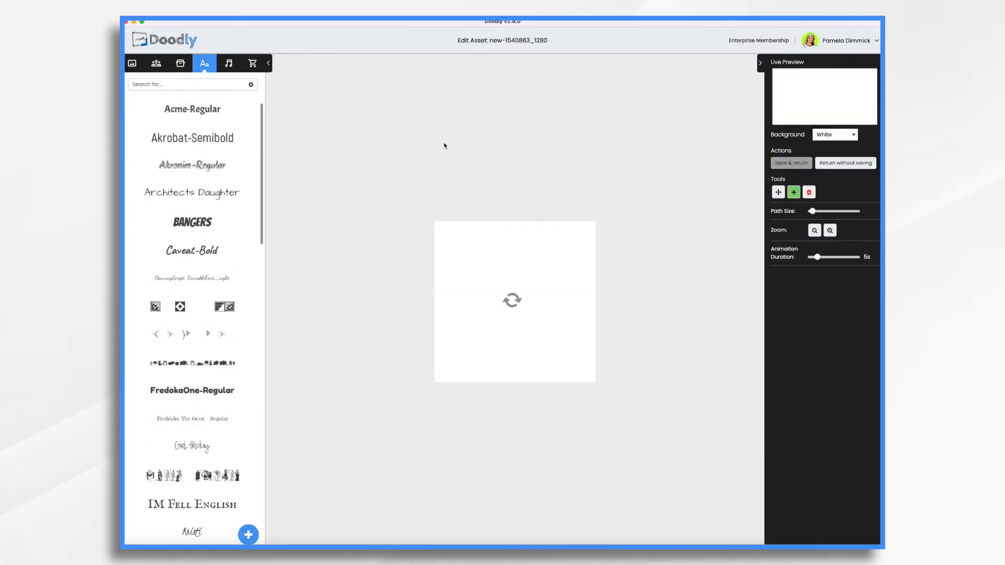
click(834, 292)
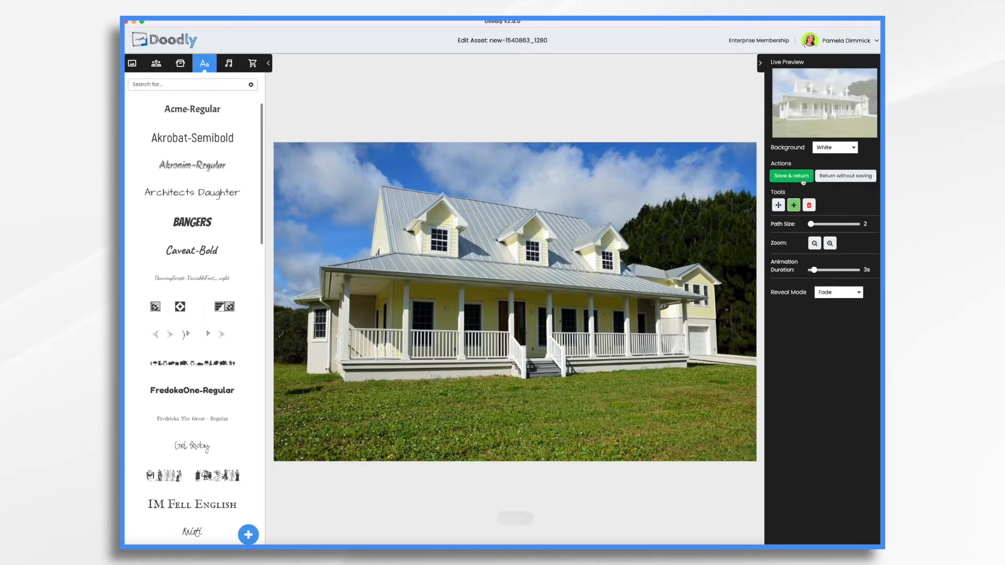
click(791, 176)
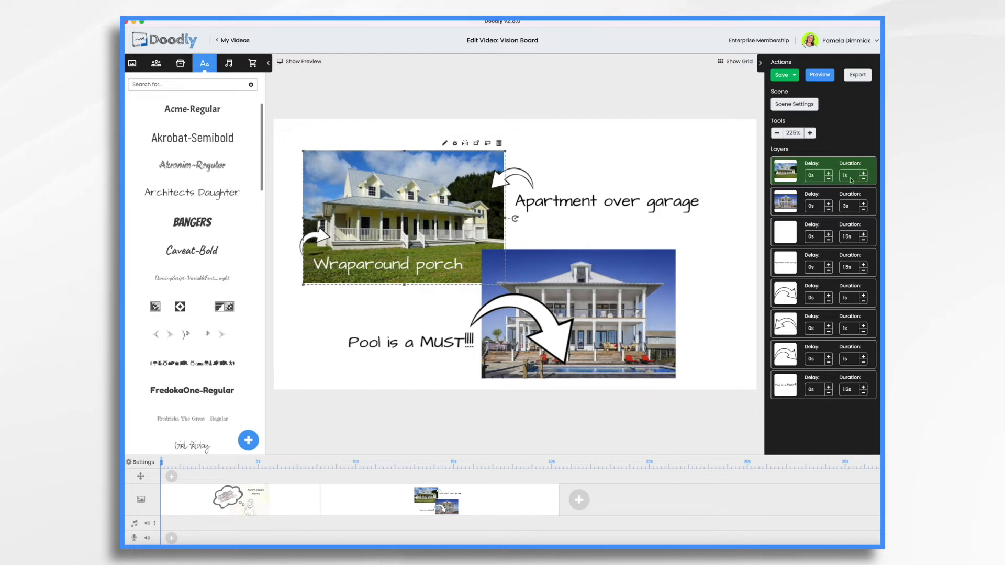
- Set the pool house photo's Reveal Mode to Fade
click(784, 201)
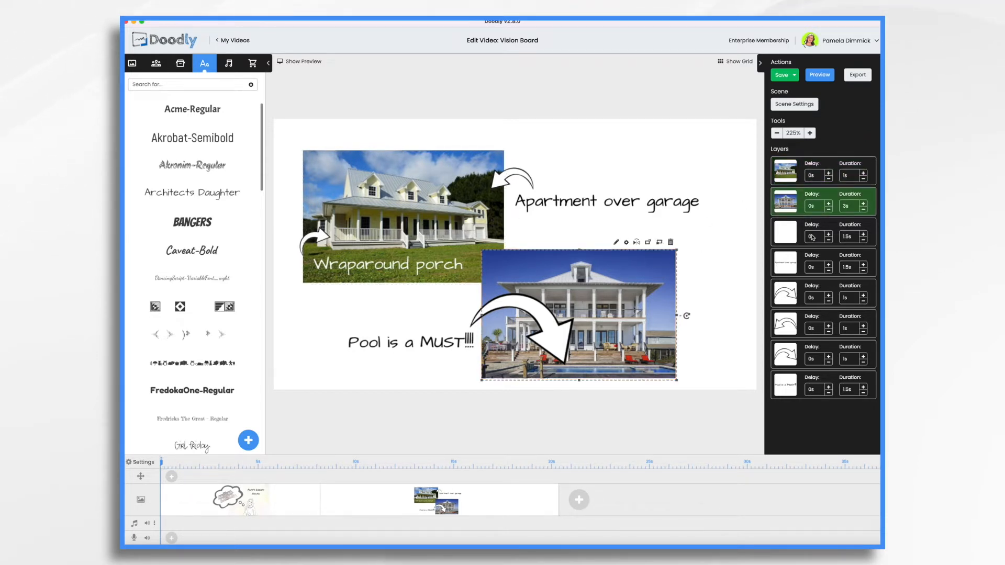
click(614, 242)
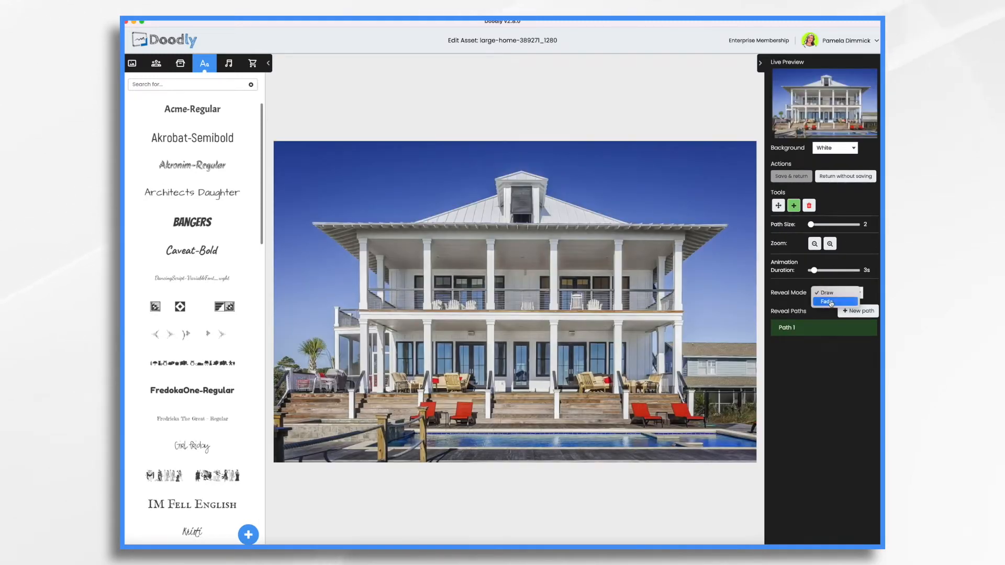
click(845, 176)
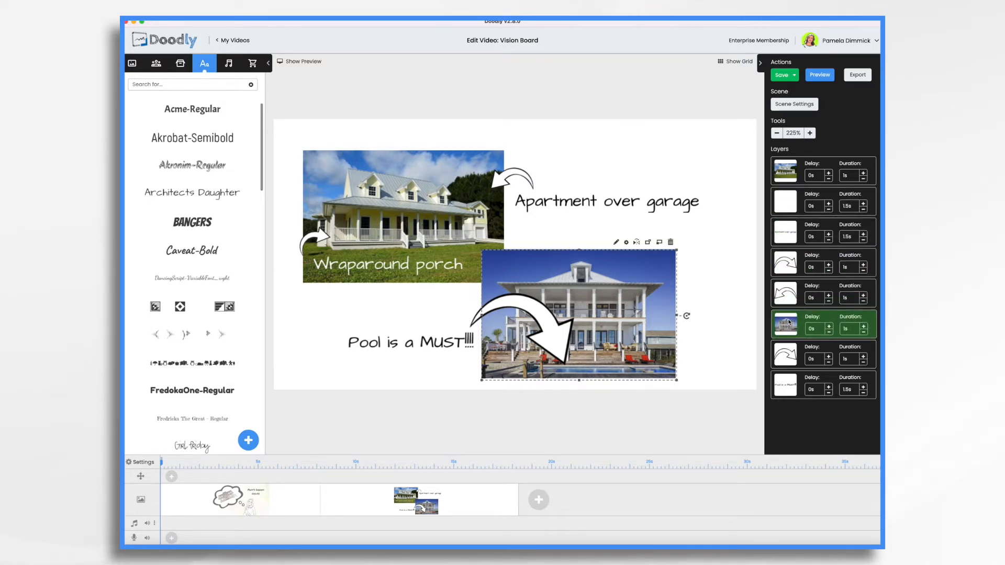
- Reorder the house-scene layers so each caption draws before its arrow, ending with the pool arrow
click(784, 171)
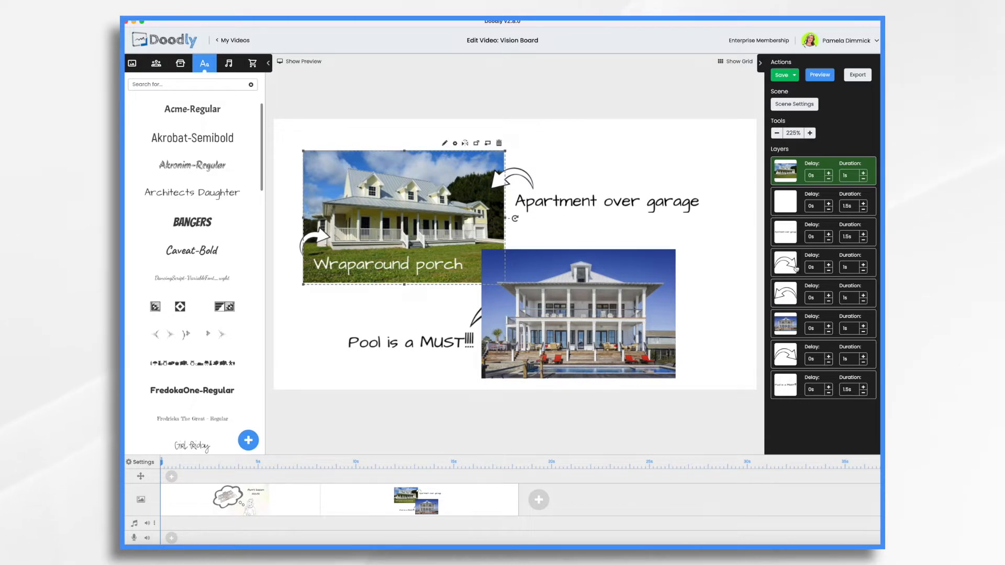
click(784, 202)
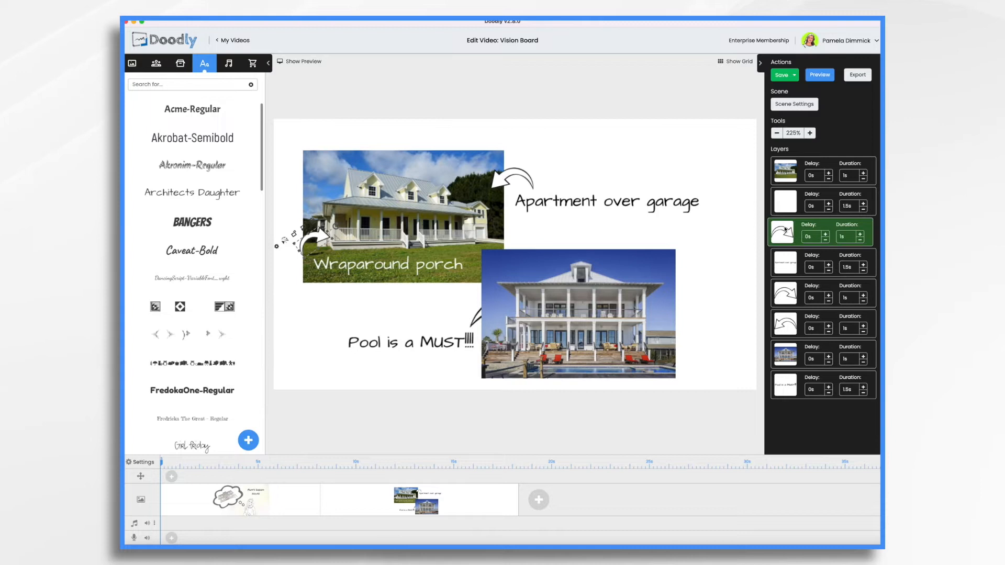
click(607, 201)
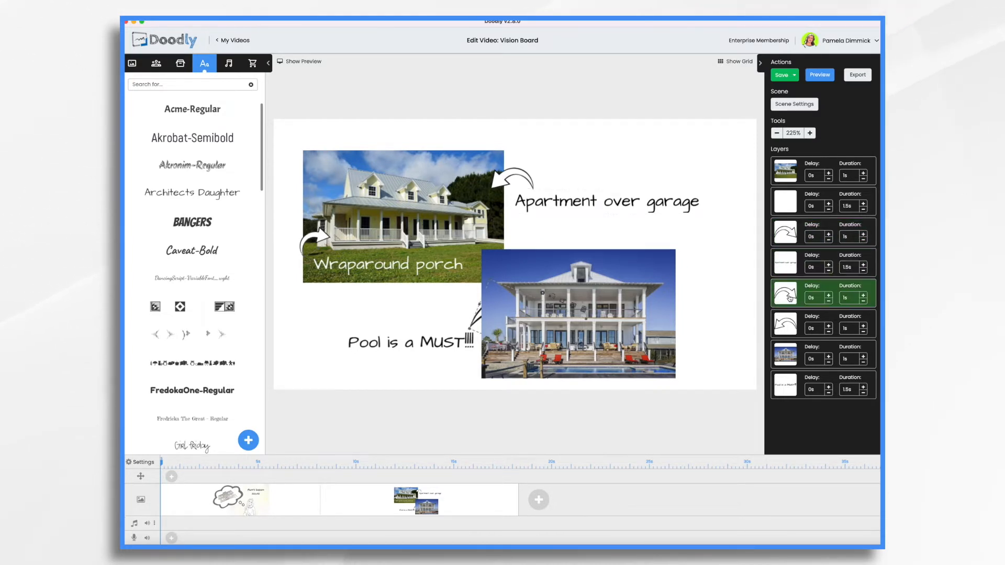
click(784, 328)
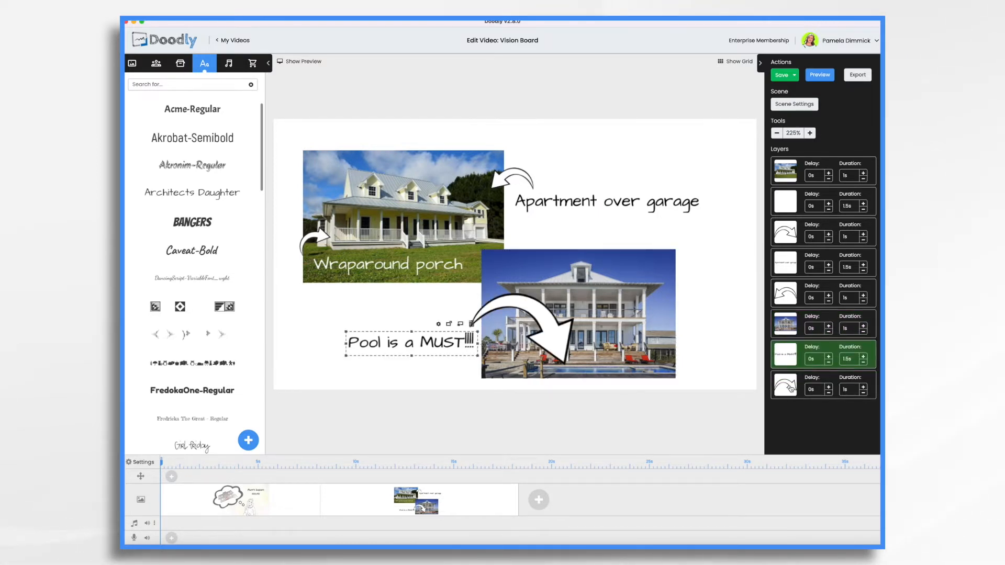
click(785, 385)
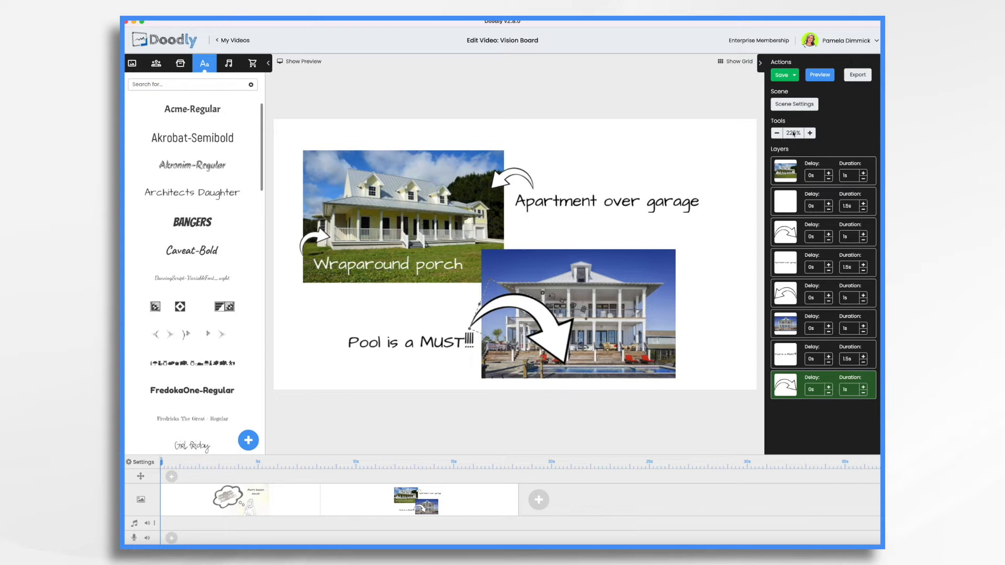
- Set the house scene's extra time at the end to 2s and apply it
click(793, 104)
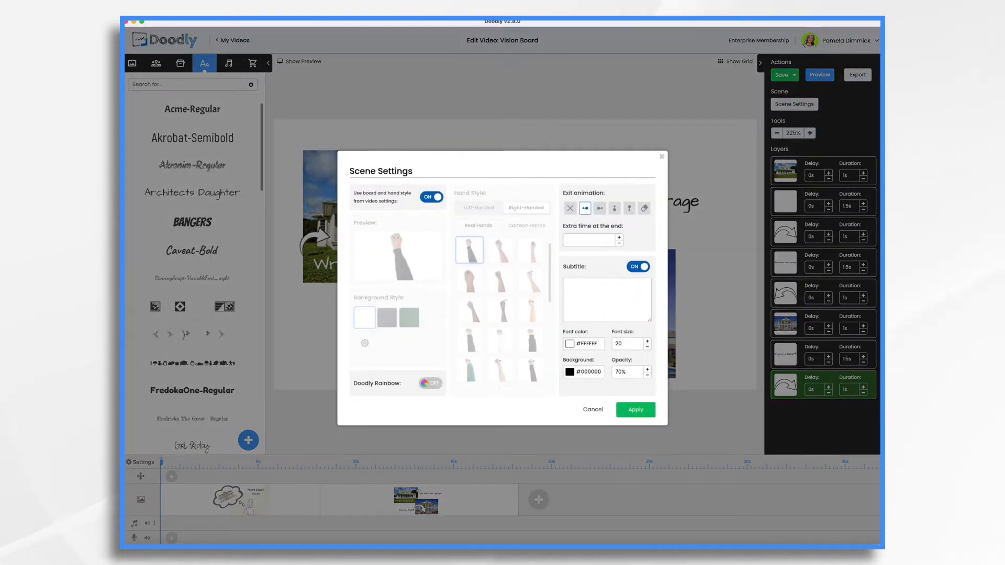
text(2s)
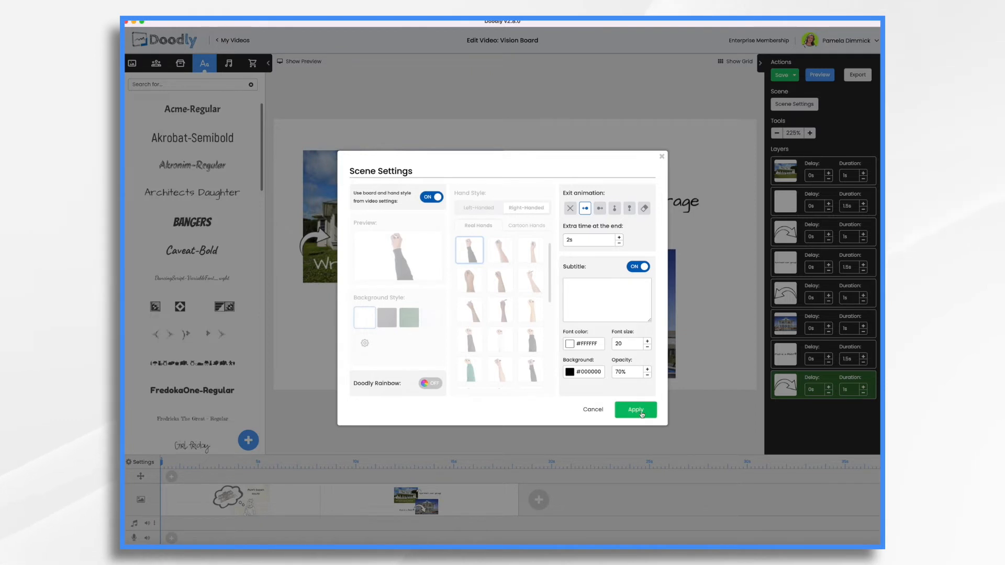
click(634, 409)
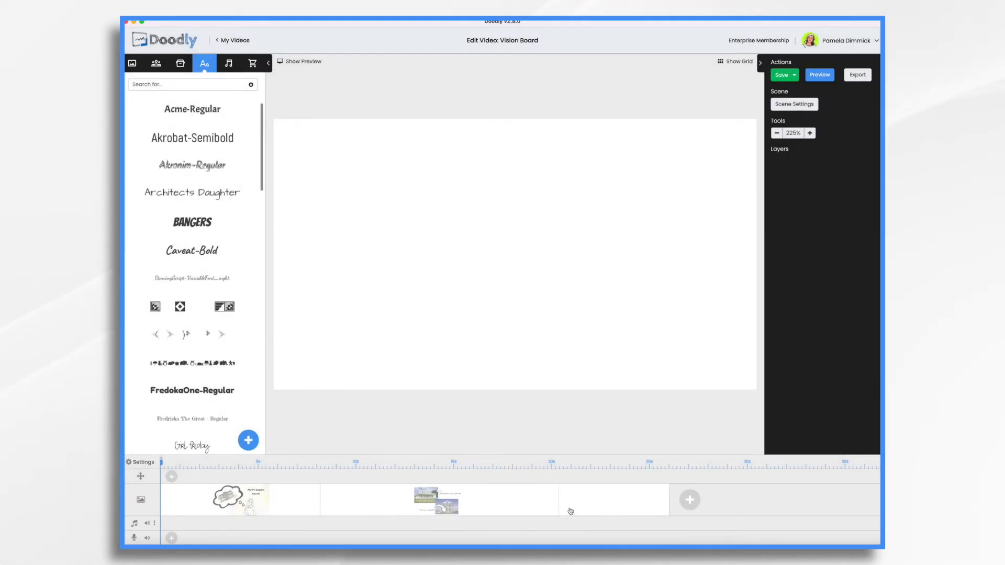
- Search the image library for 'living' and add the living-room photo to the canvas
click(180, 63)
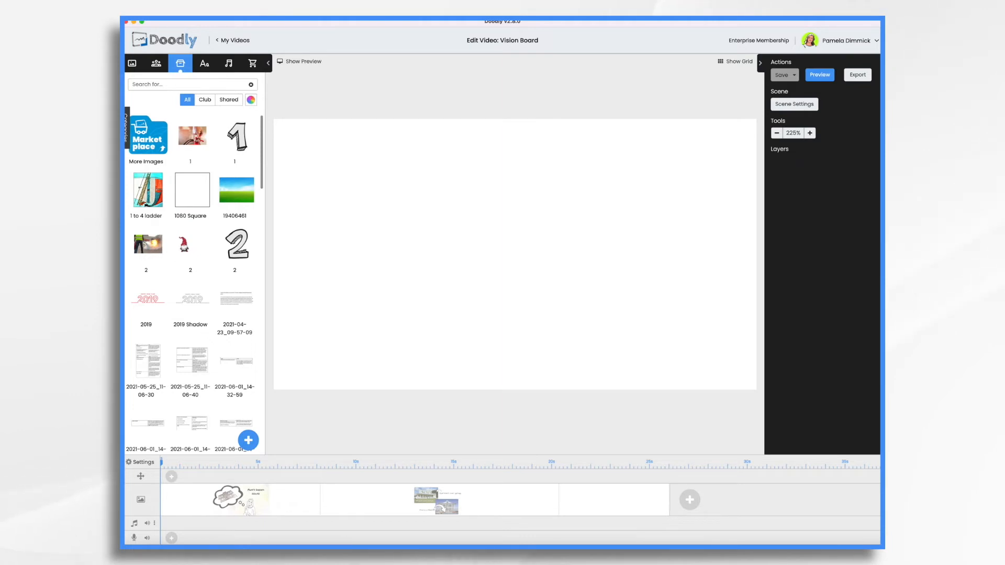
click(248, 440)
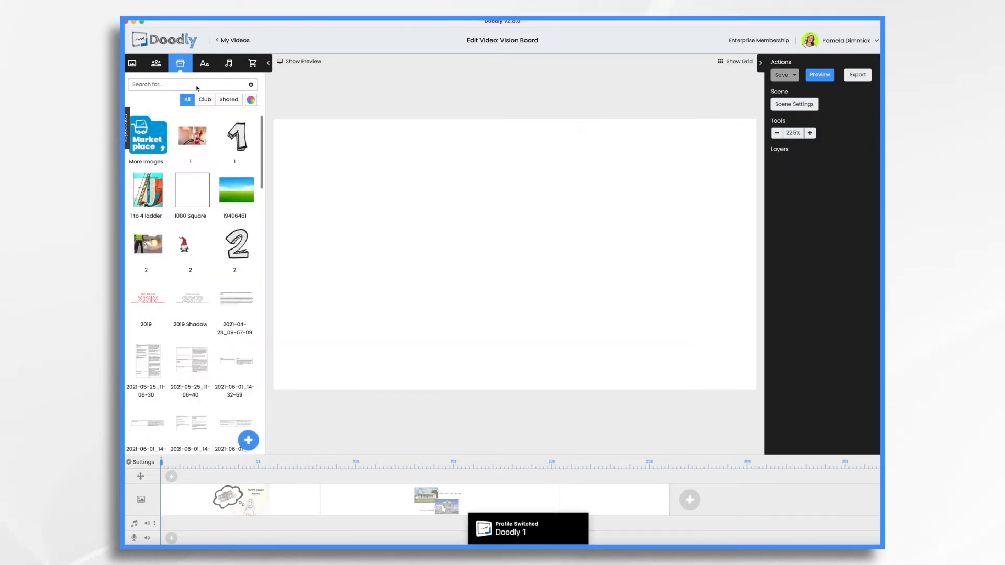
text(living)
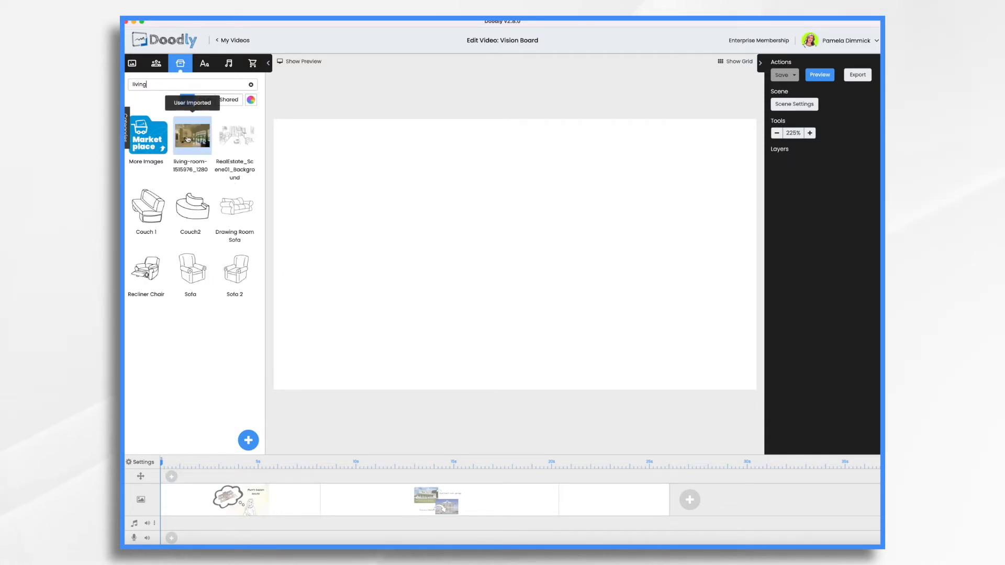
click(190, 135)
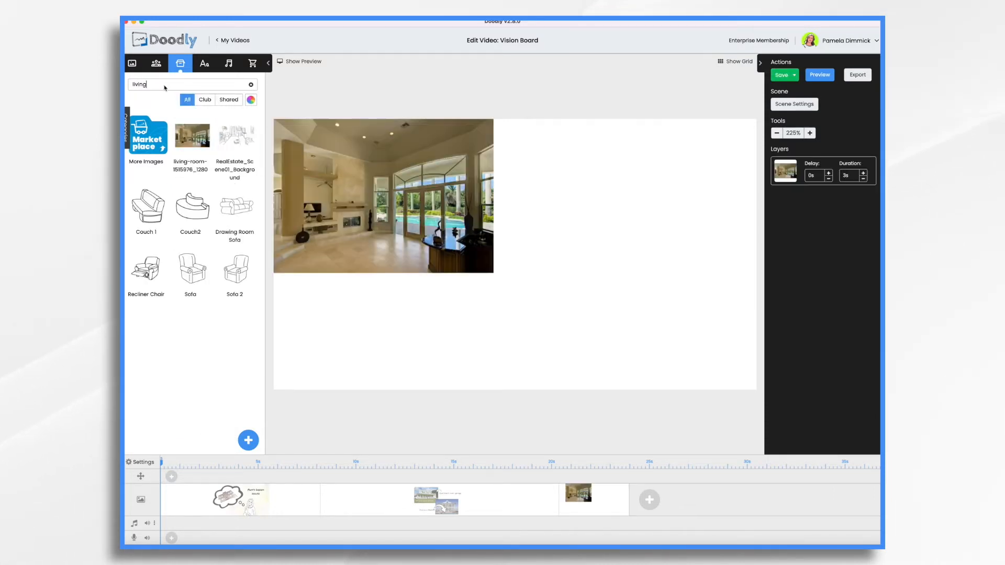
- Align the four interior photos to the scene and distribute them horizontally
text(ar)
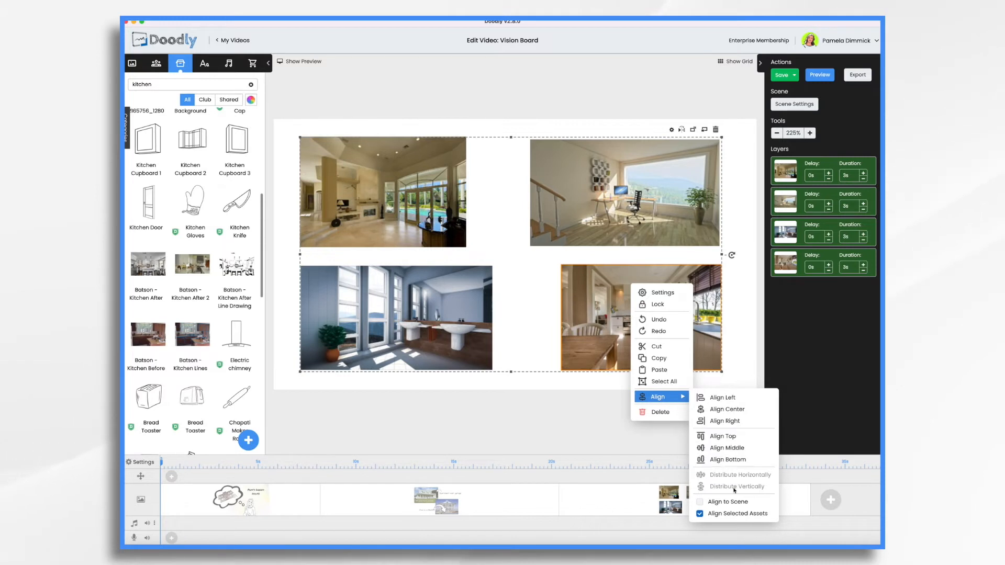
click(726, 459)
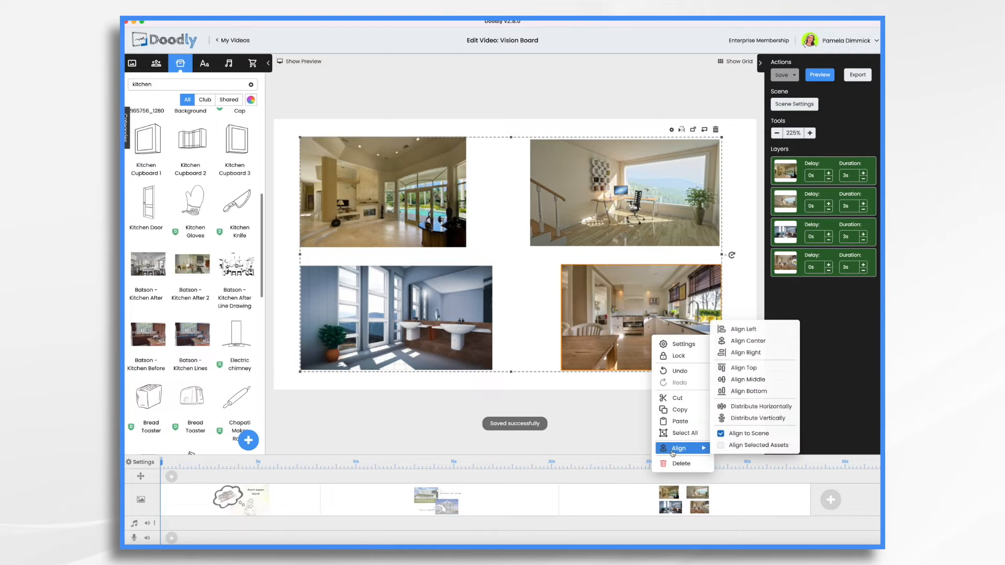
mouse_move(754, 406)
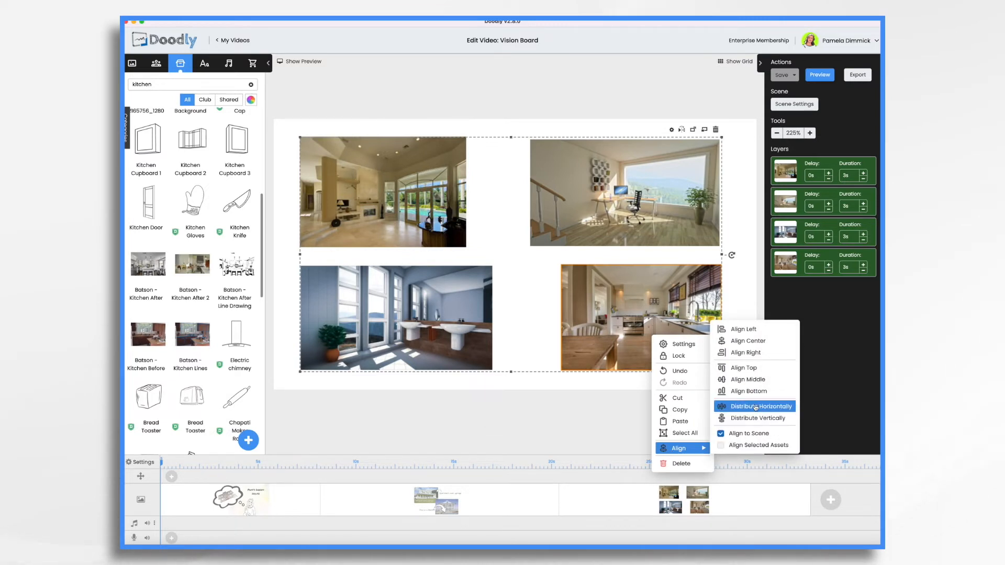
click(752, 406)
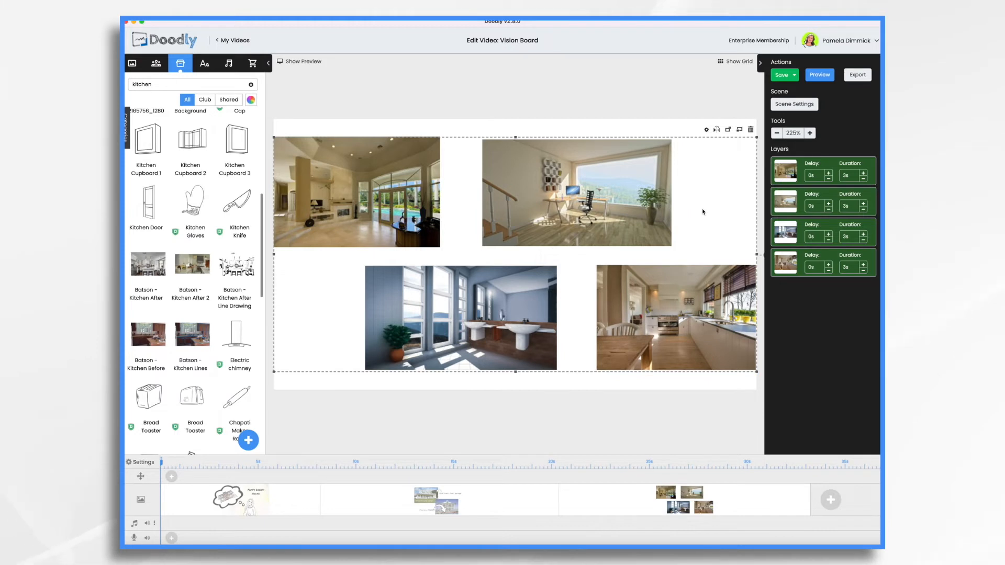
mouse_move(680, 129)
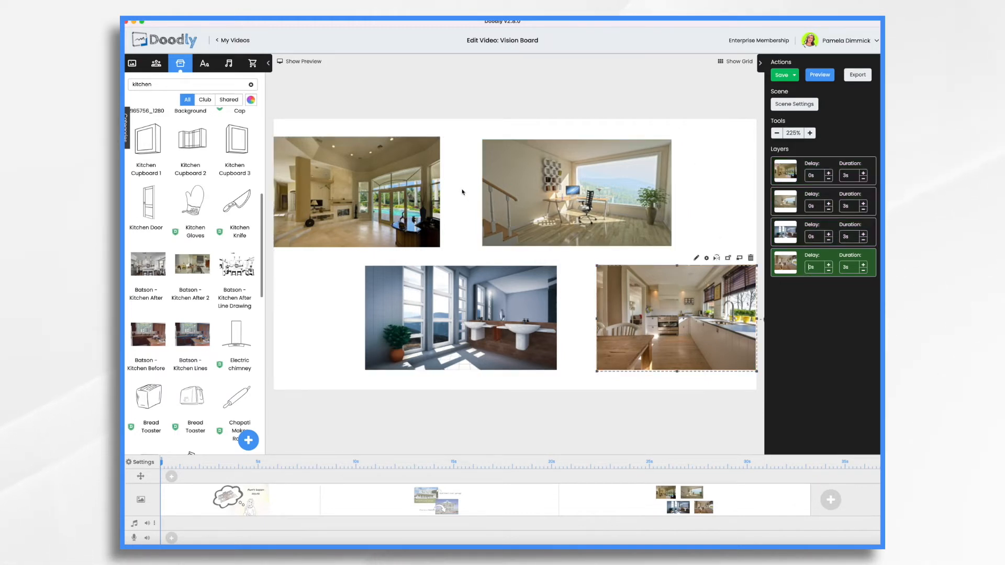
- Search characters for 'merc' and add the arrow-pointing and sign-holding Mercy characters
click(356, 191)
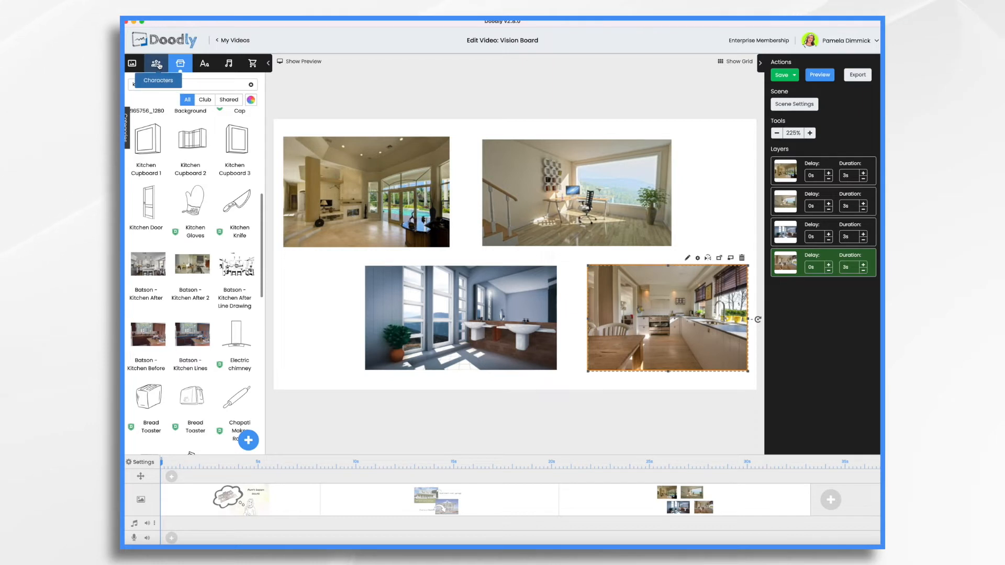
text(merc)
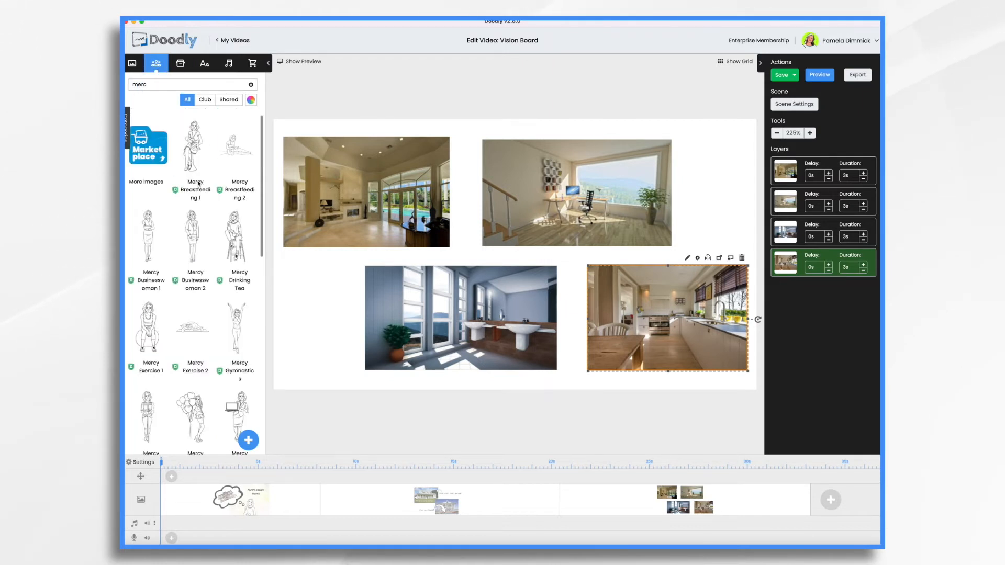
click(194, 326)
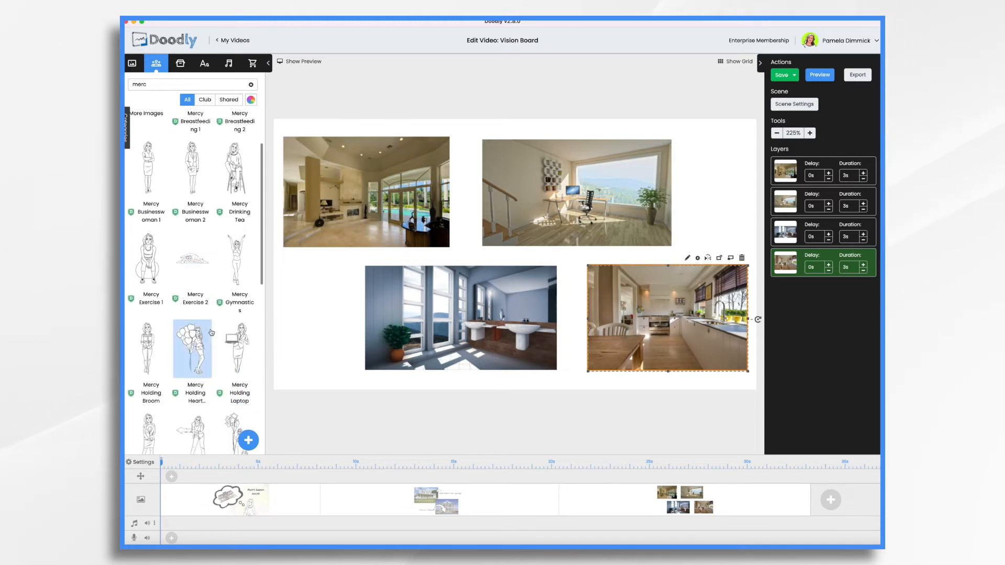
scroll(down, 3)
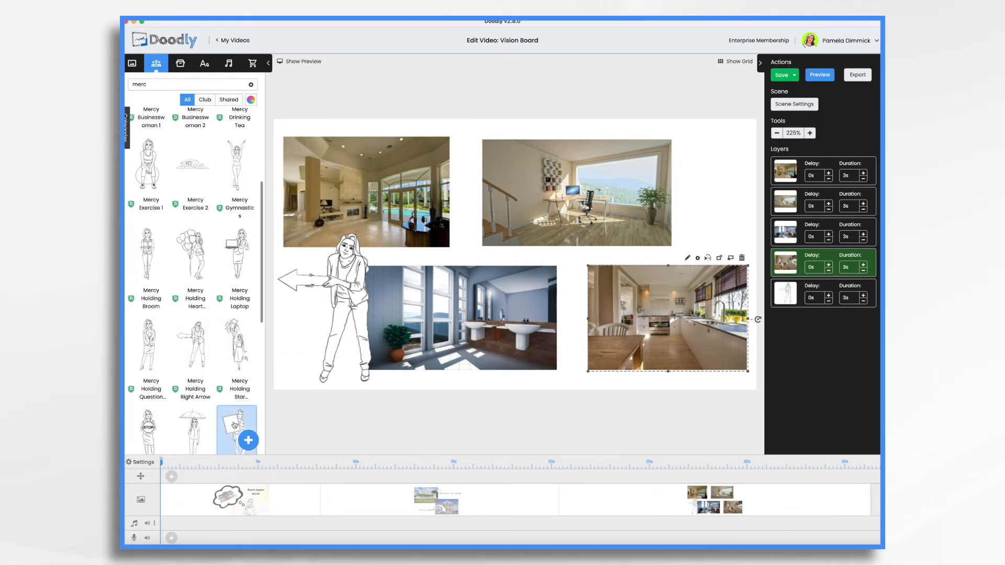
click(236, 429)
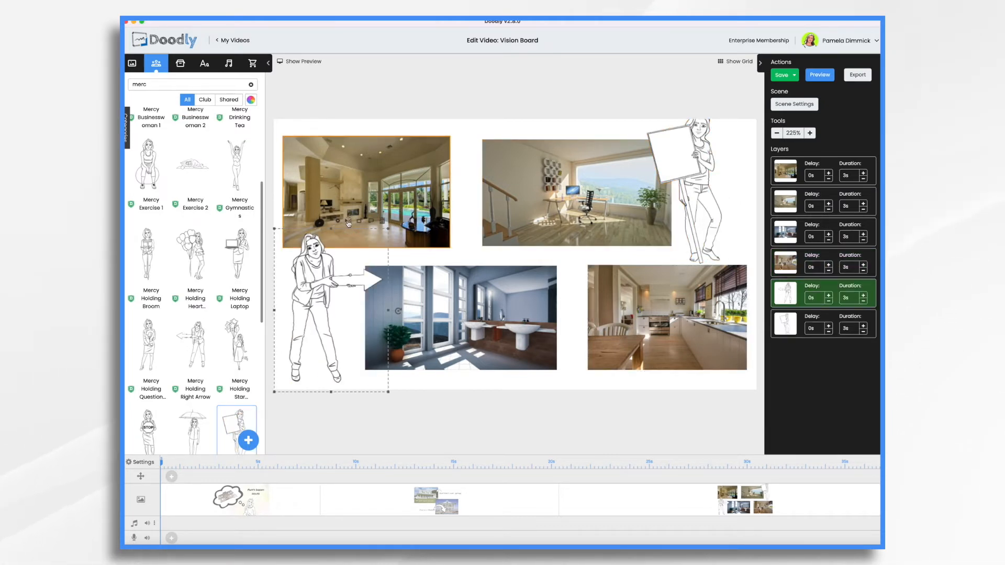
click(689, 192)
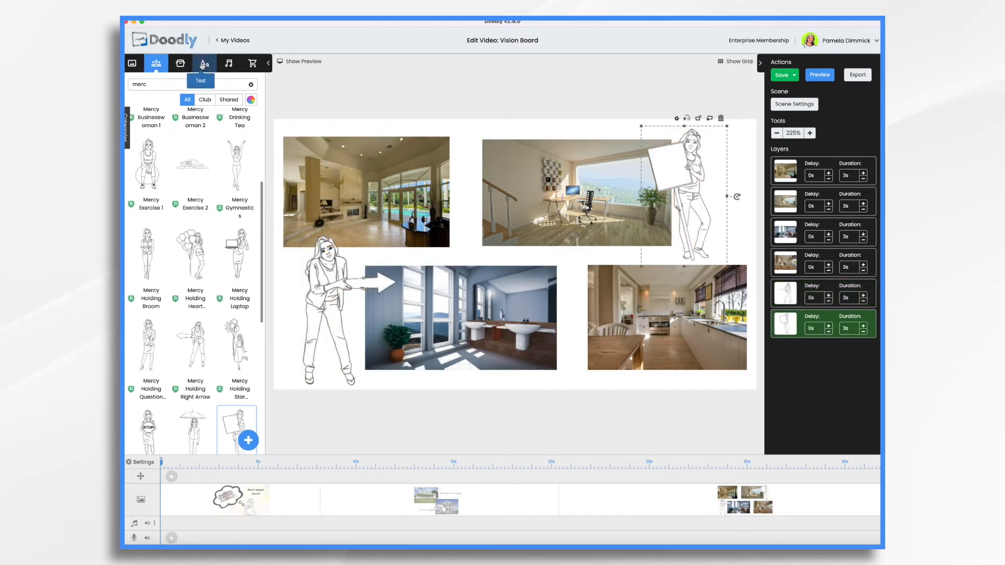
- Add a 'Views' text caption on the pointing arrow
click(203, 63)
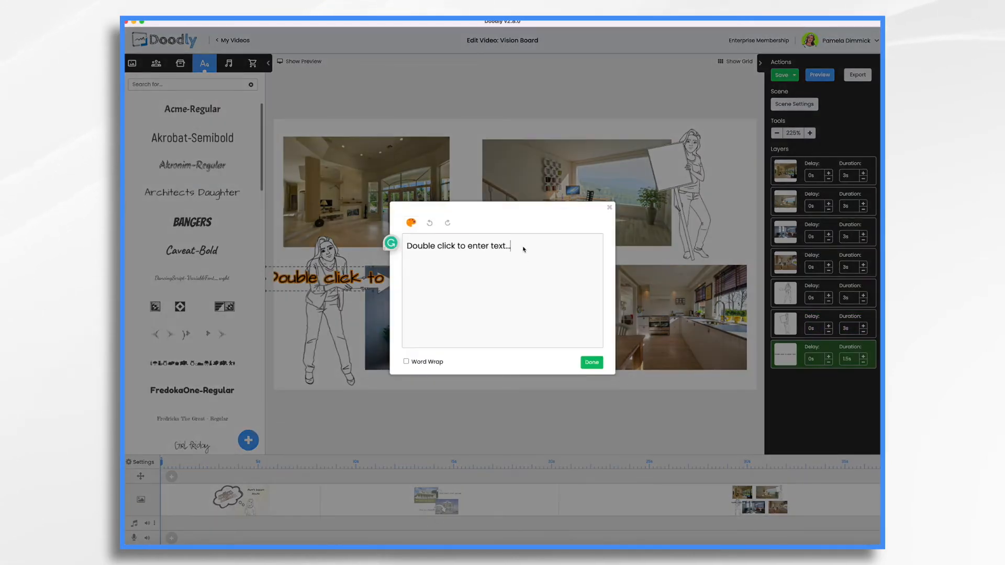
click(590, 362)
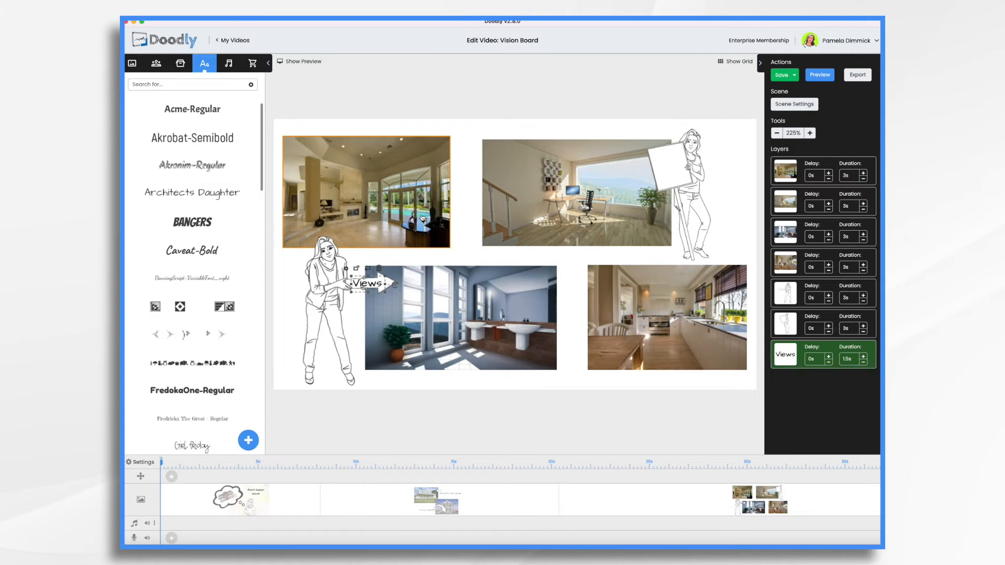
click(191, 250)
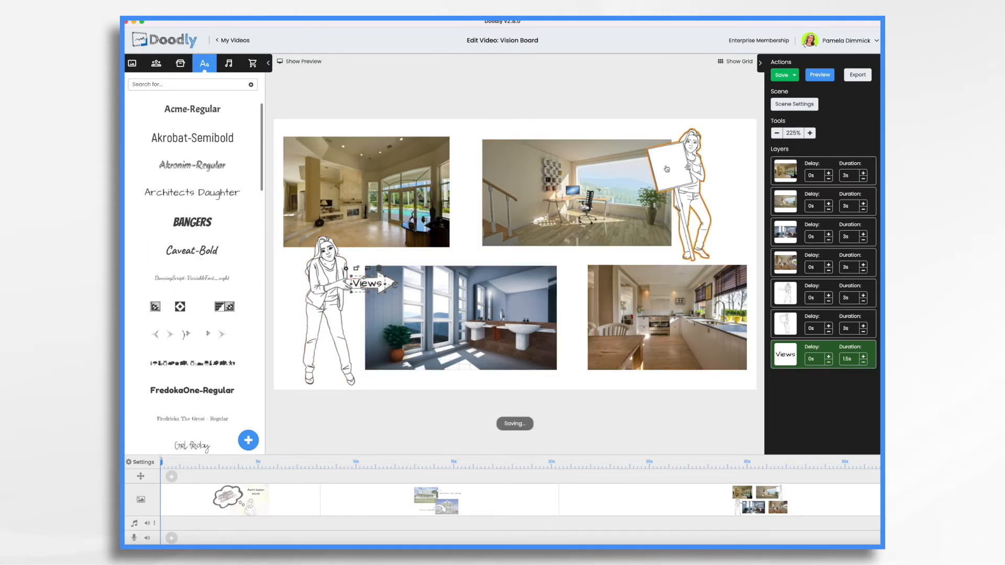
- Add the word-wrapped caption 'Spacious home office' on the character's sign
click(191, 193)
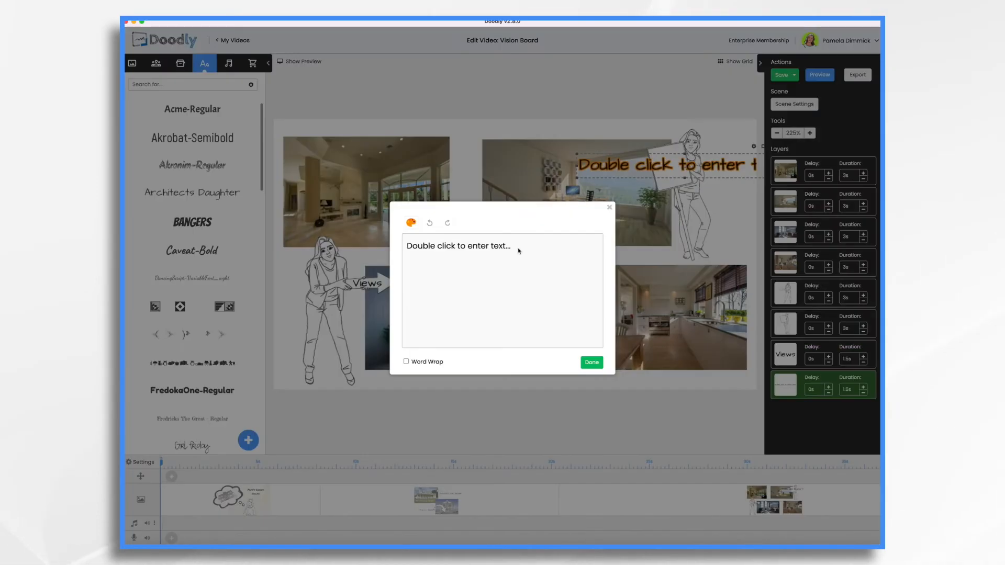
text(Spacious home office)
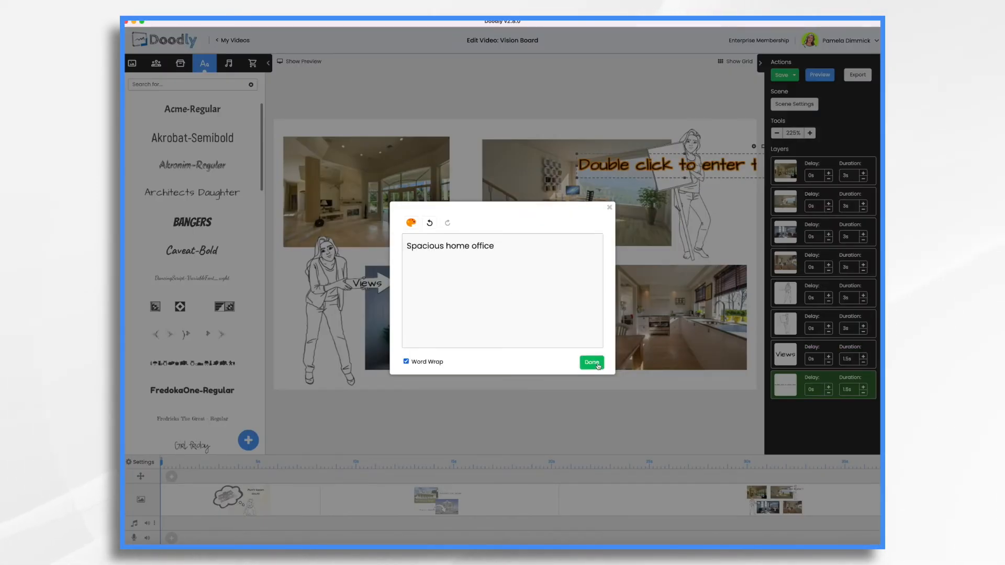
click(591, 362)
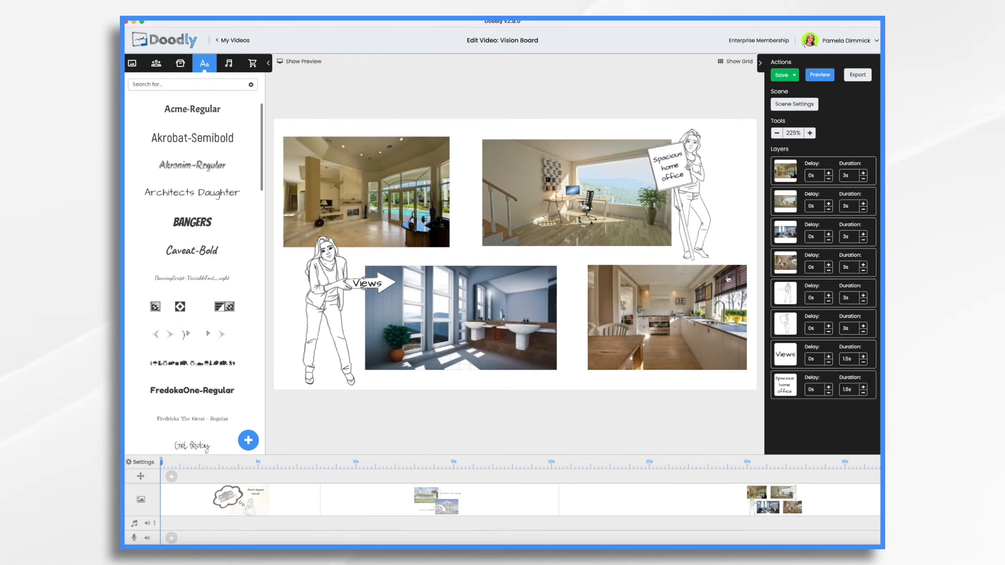
click(666, 317)
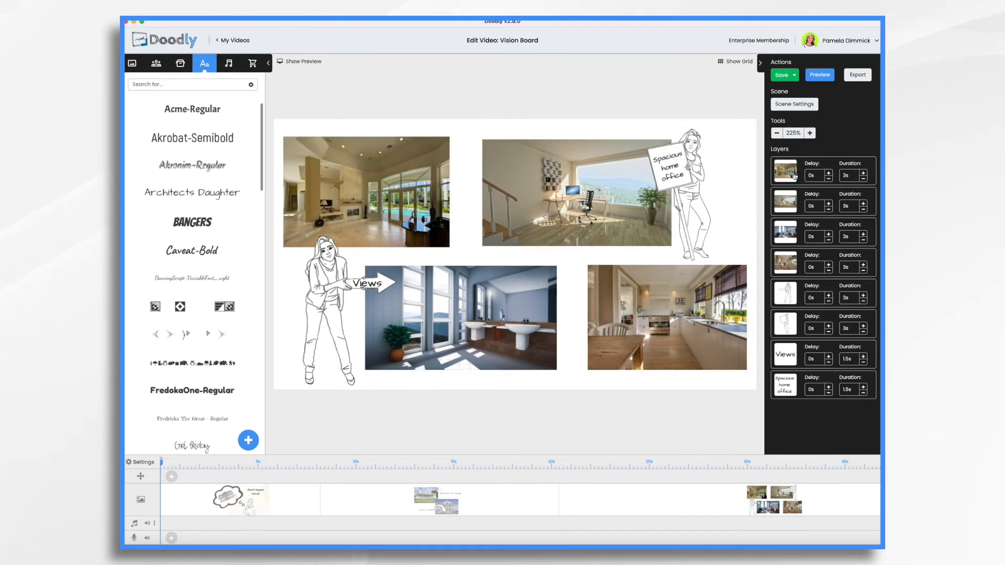
- Set the living-room and office photos' Reveal Mode to Fade and save each
click(365, 192)
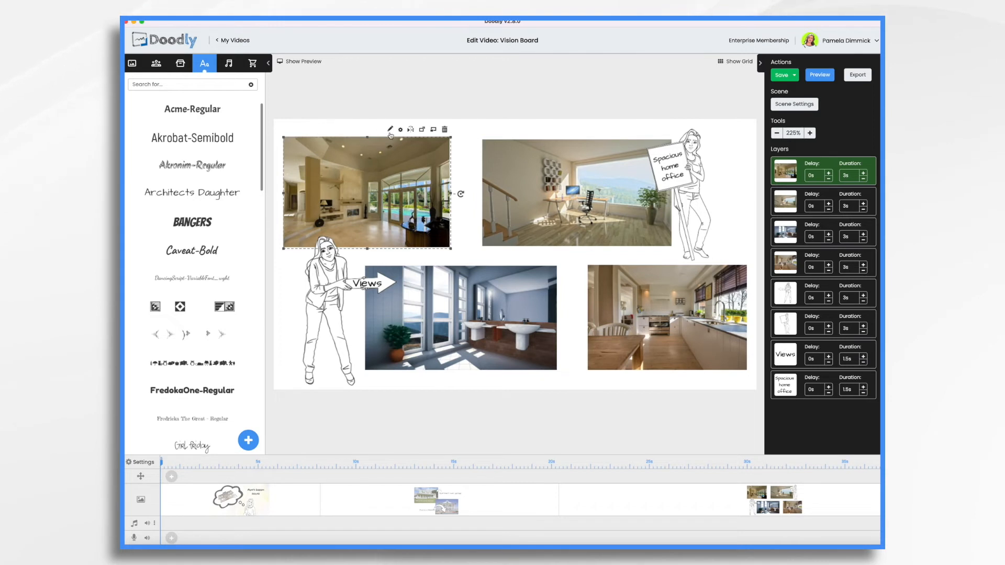
click(389, 129)
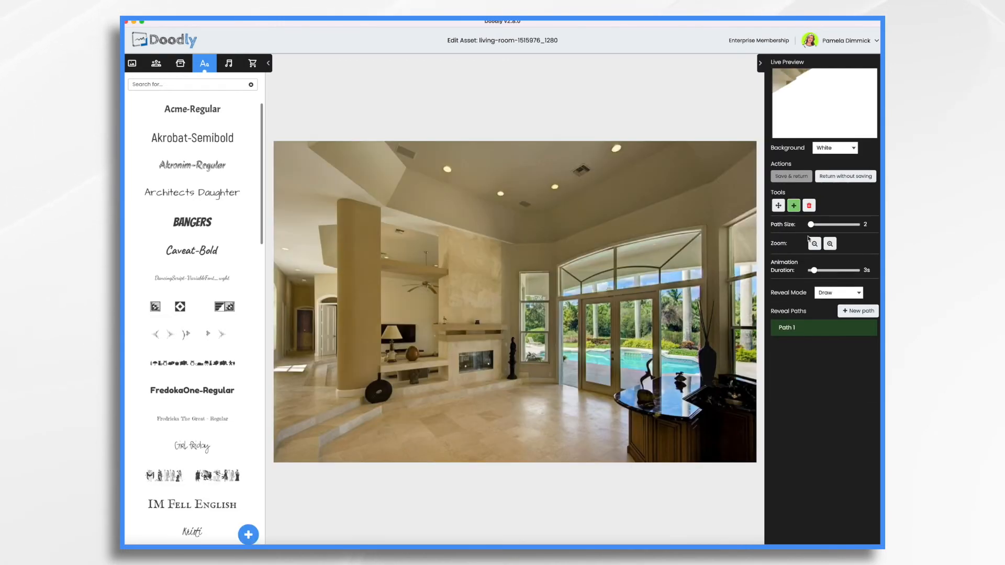
click(838, 292)
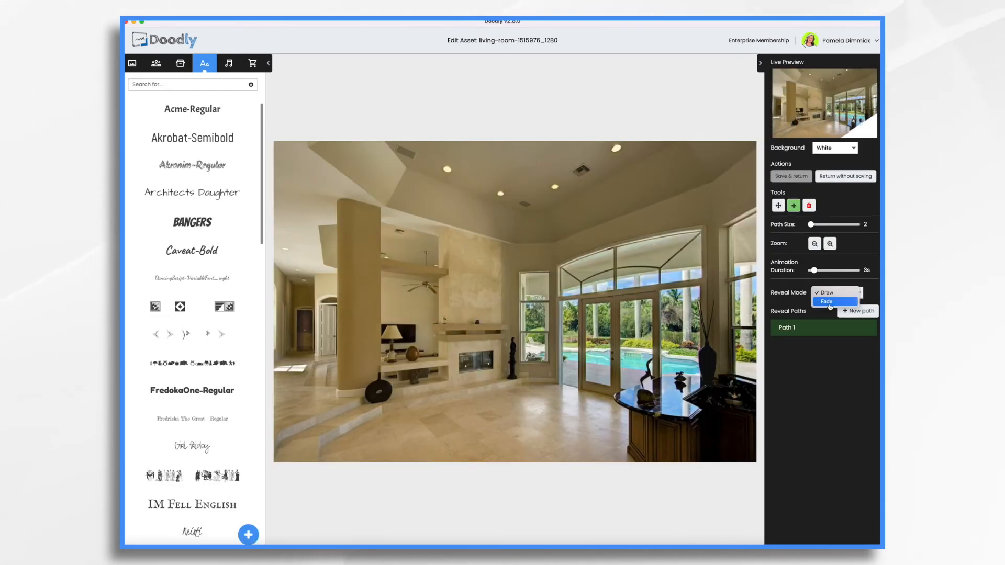
click(827, 301)
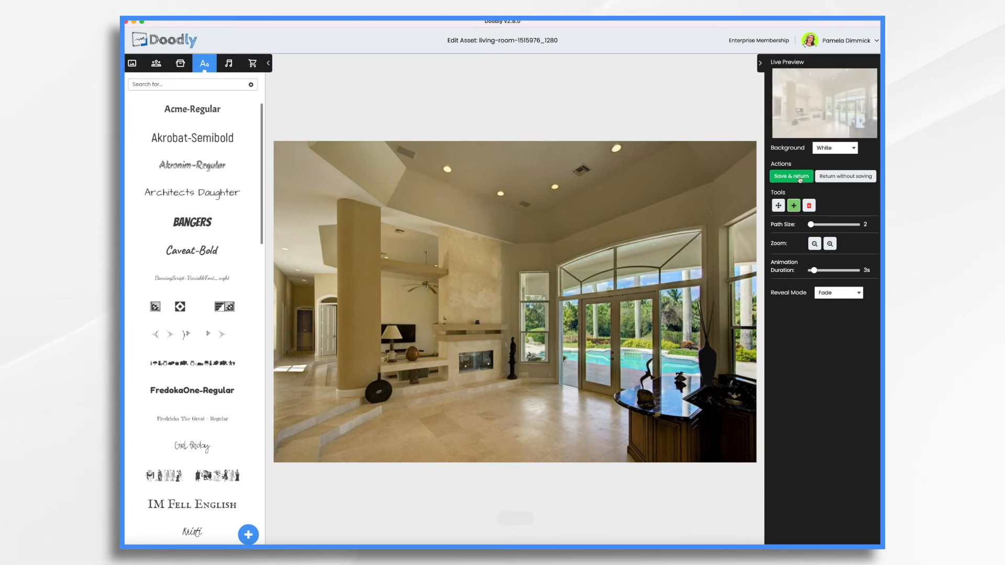
click(791, 177)
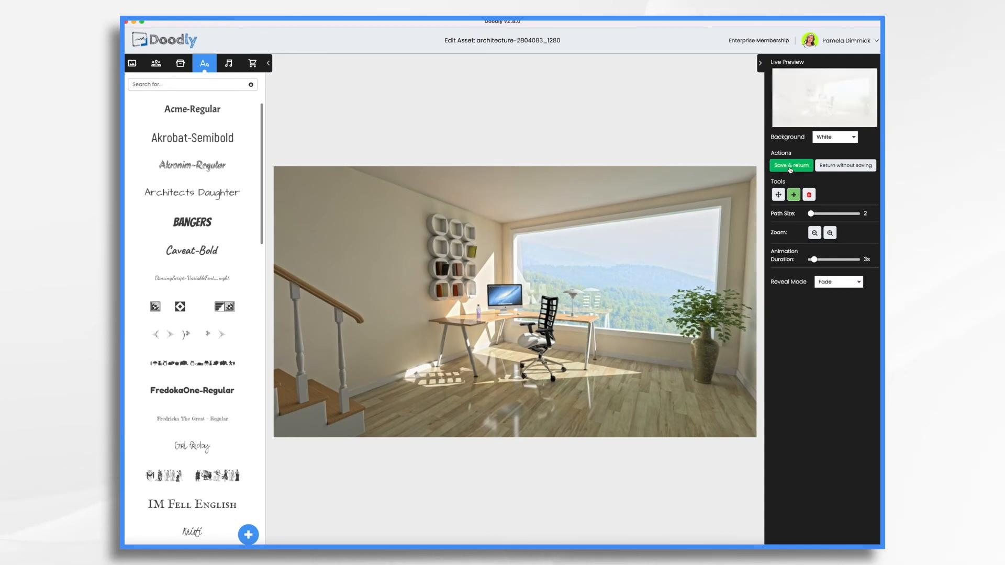
click(791, 165)
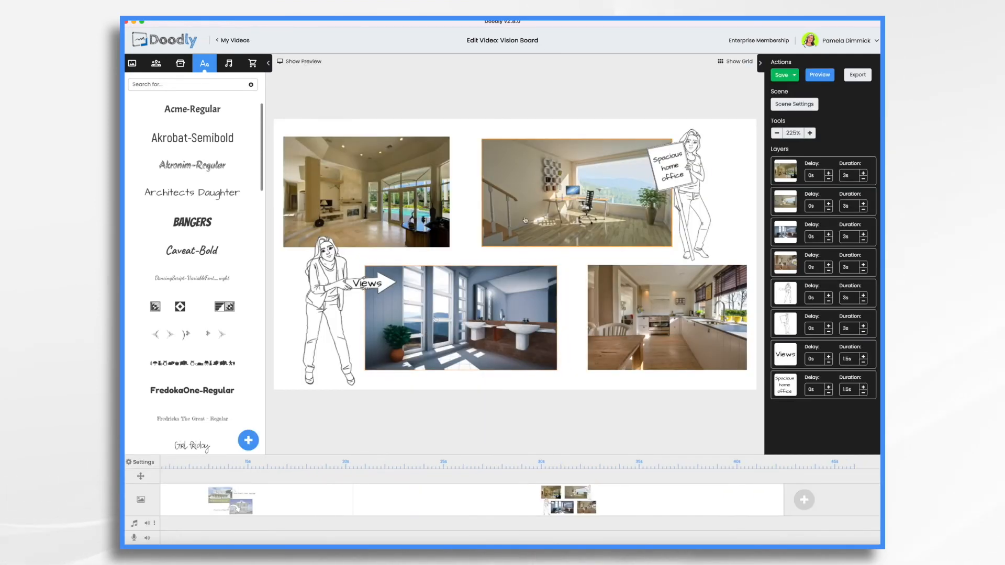
- Select all four interior photos and set their Enter Animation Duration to 1 second
click(366, 192)
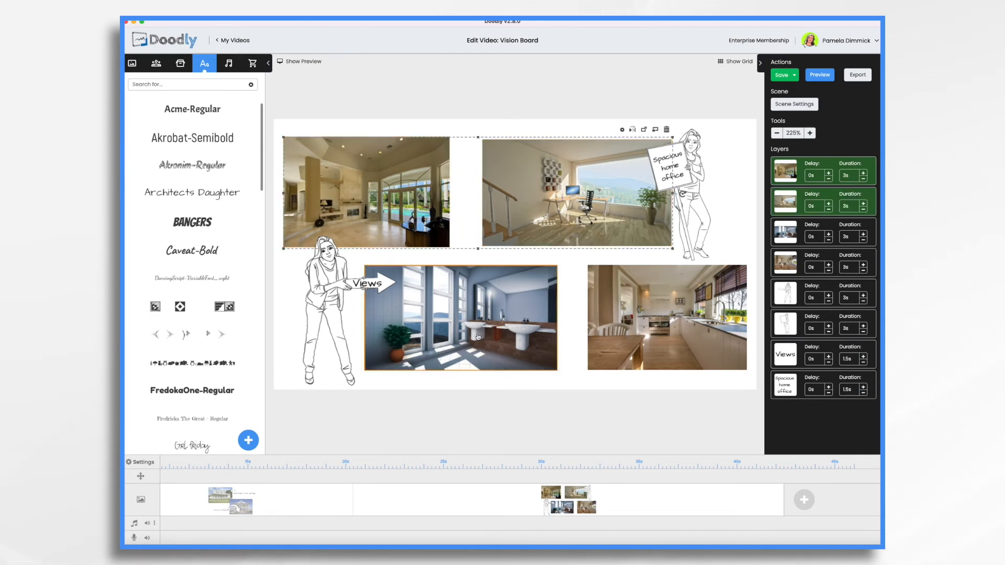
click(666, 317)
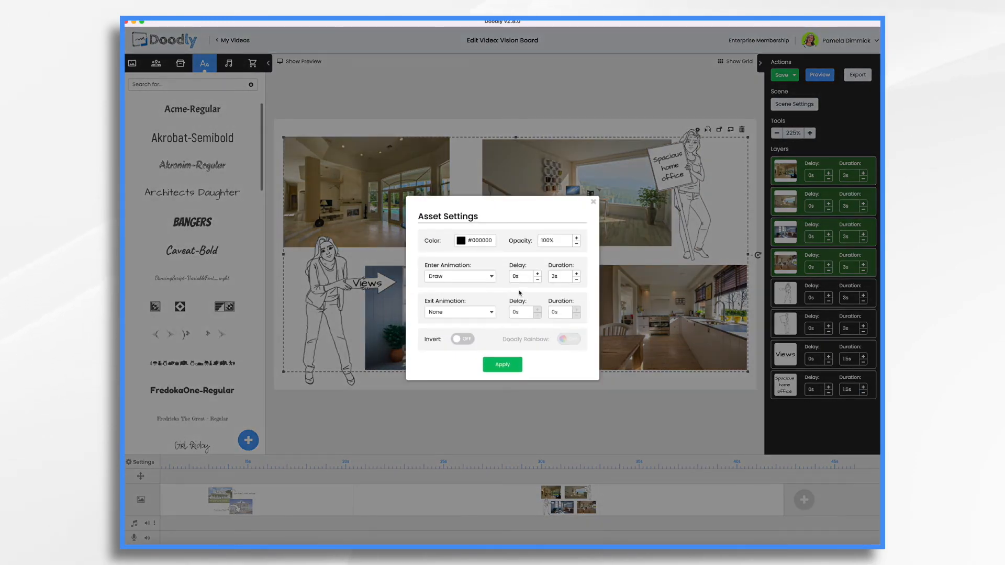
mouse_move(533, 279)
text(1)
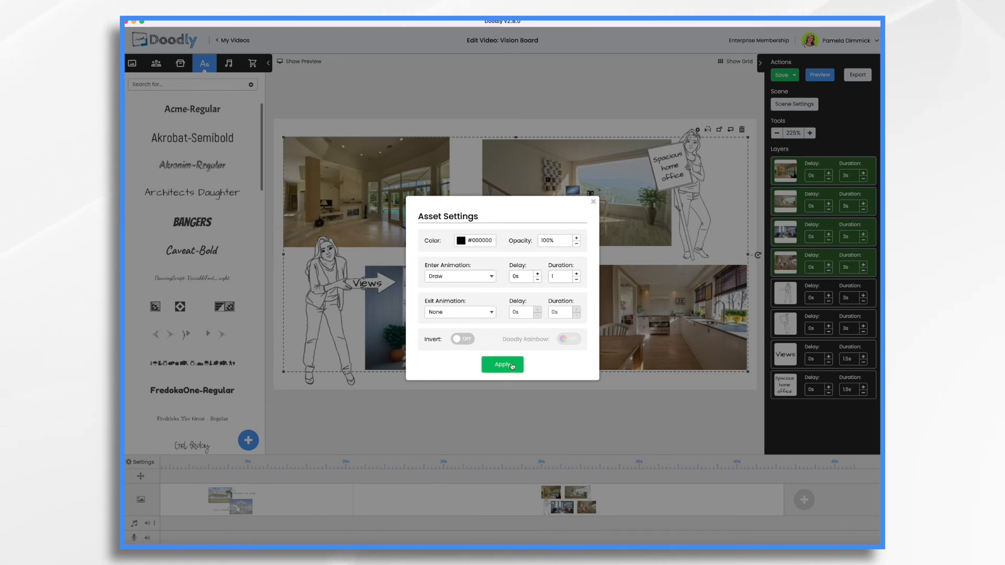
click(502, 364)
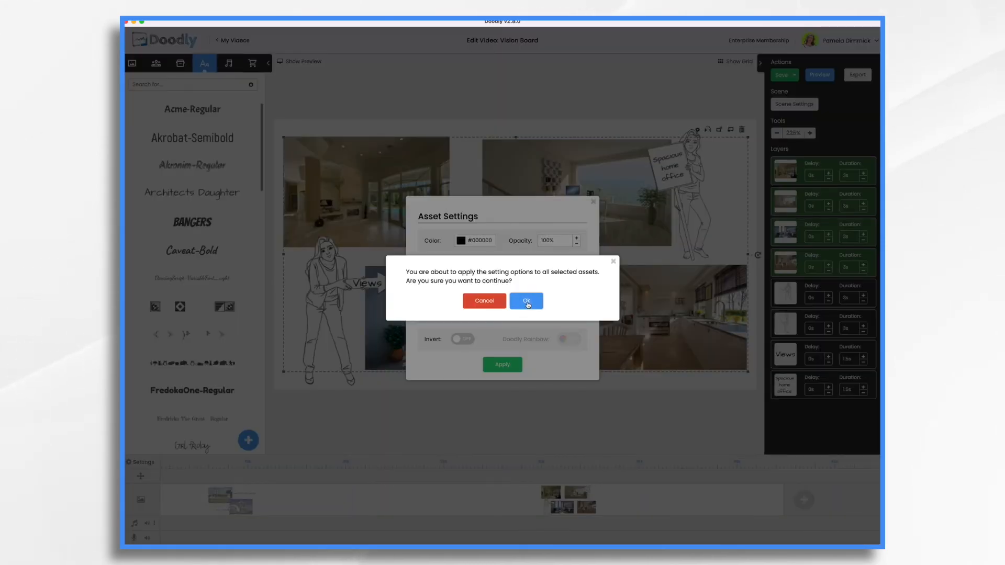
click(526, 301)
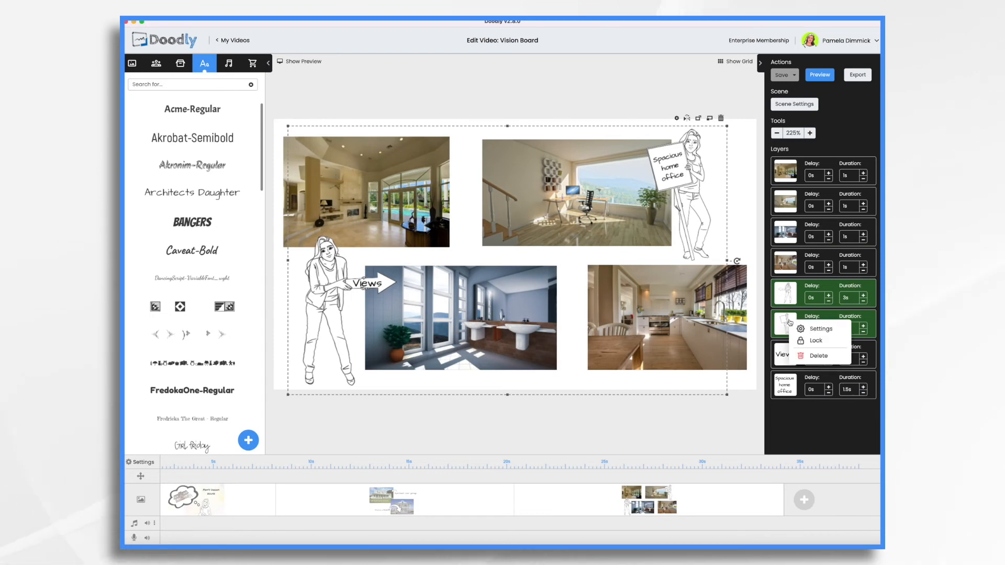
- Set both Mercy characters' drawing duration to 1.5 seconds and reorder the Views caption layer
click(820, 328)
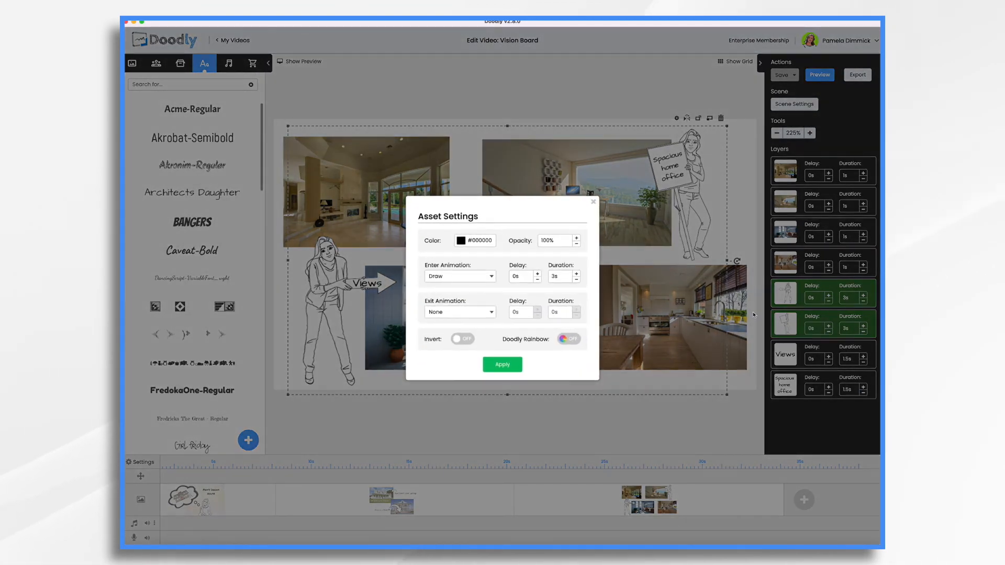
click(577, 278)
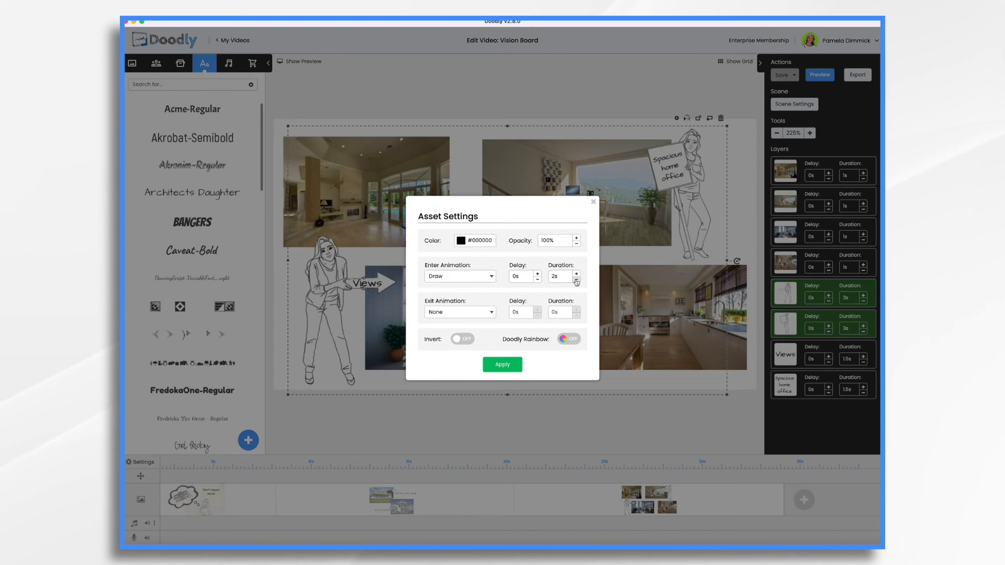
click(502, 364)
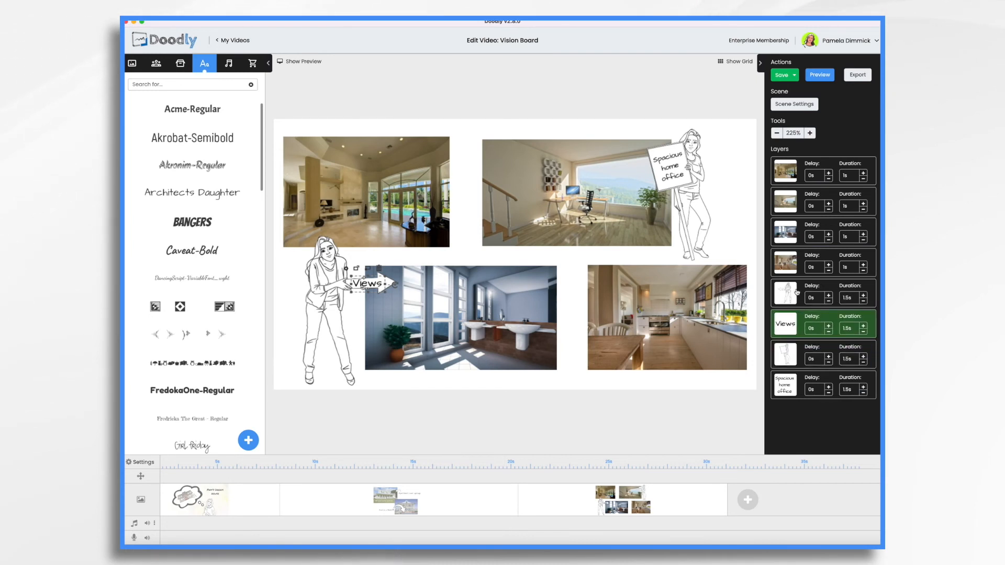
mouse_move(808, 357)
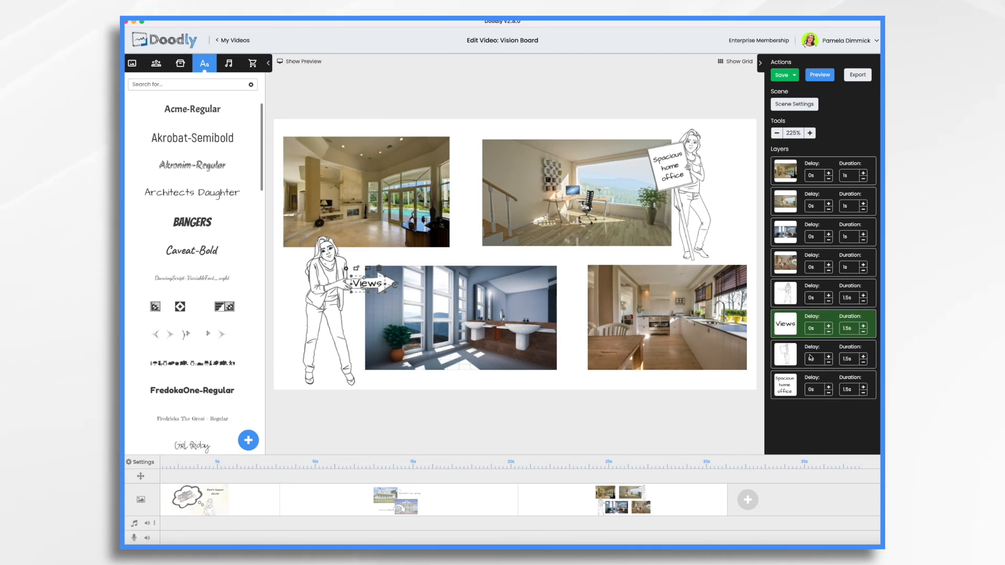
click(794, 103)
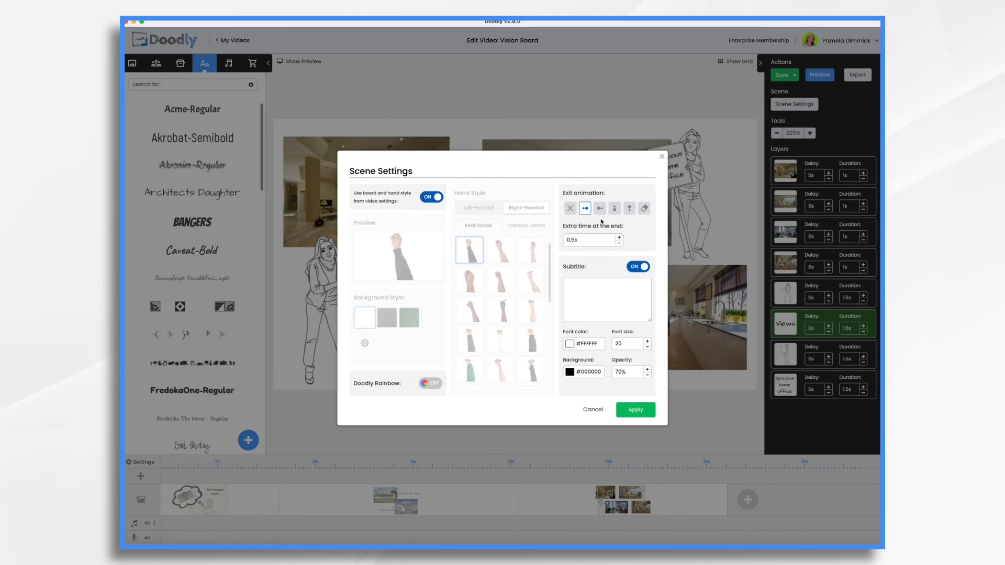
mouse_move(613, 208)
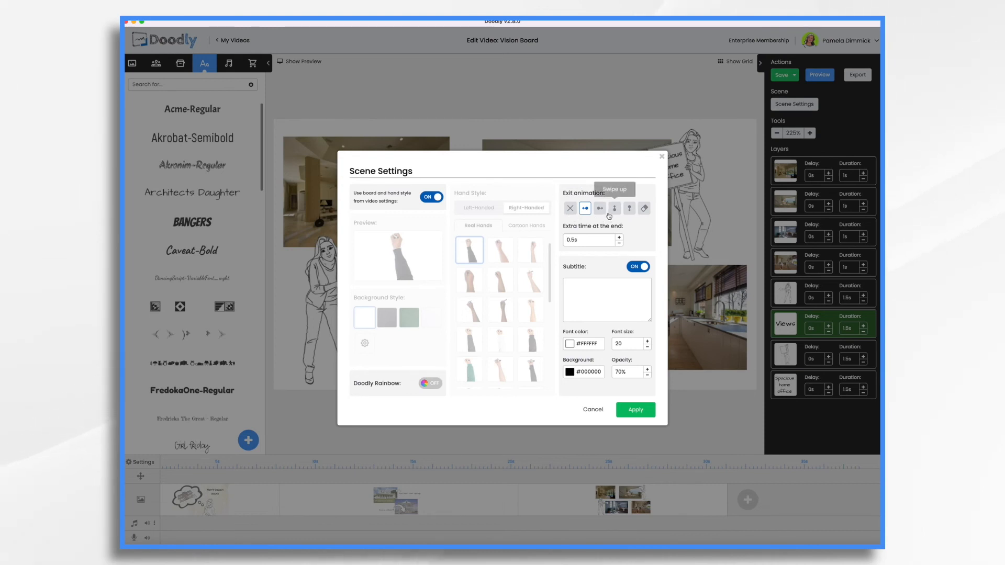
mouse_move(581, 236)
text(7)
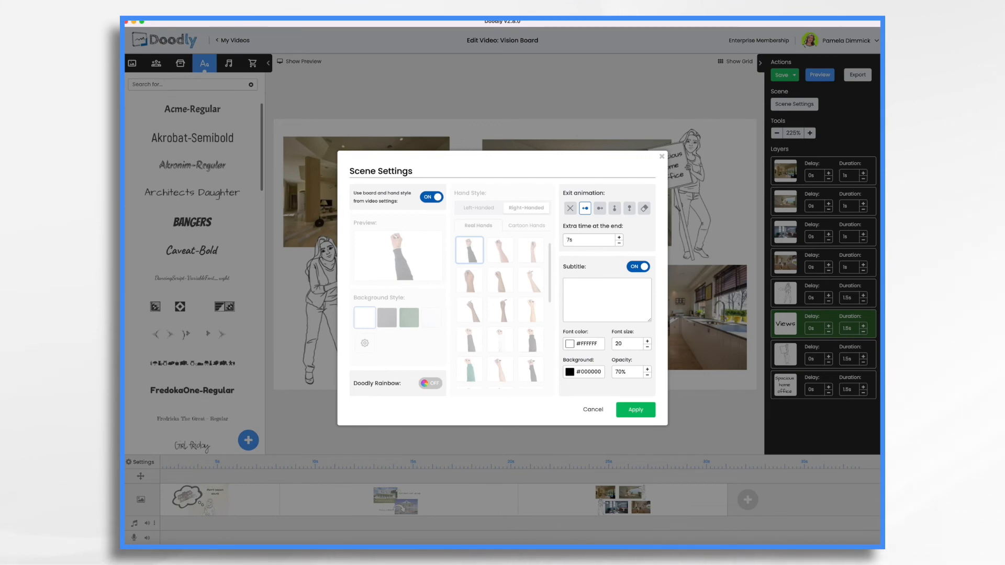
- Apply 7 seconds of extra end time to the interior-photos scene
click(633, 409)
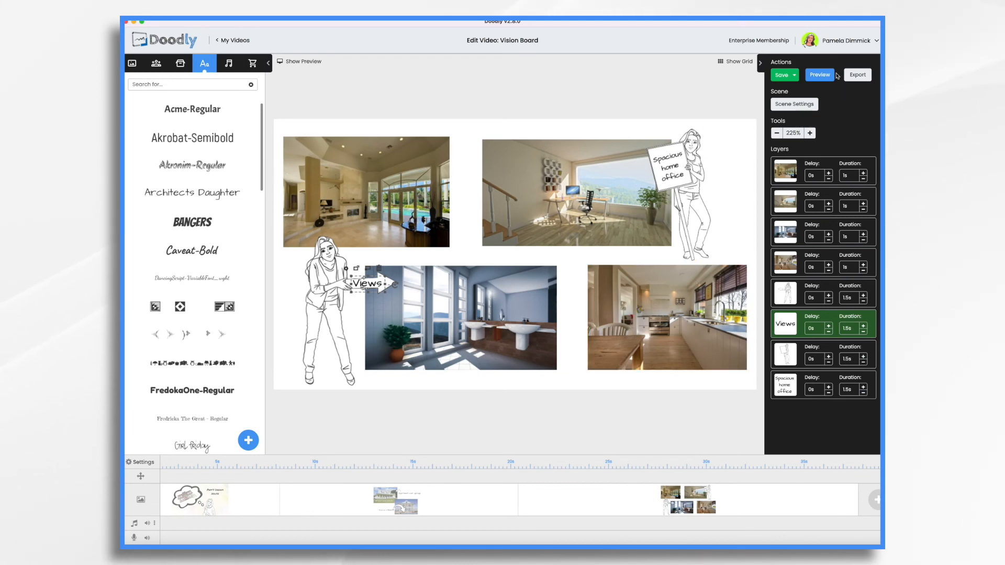
- Preview the collage scene with four photos, both characters and captions, then stop playback
click(819, 74)
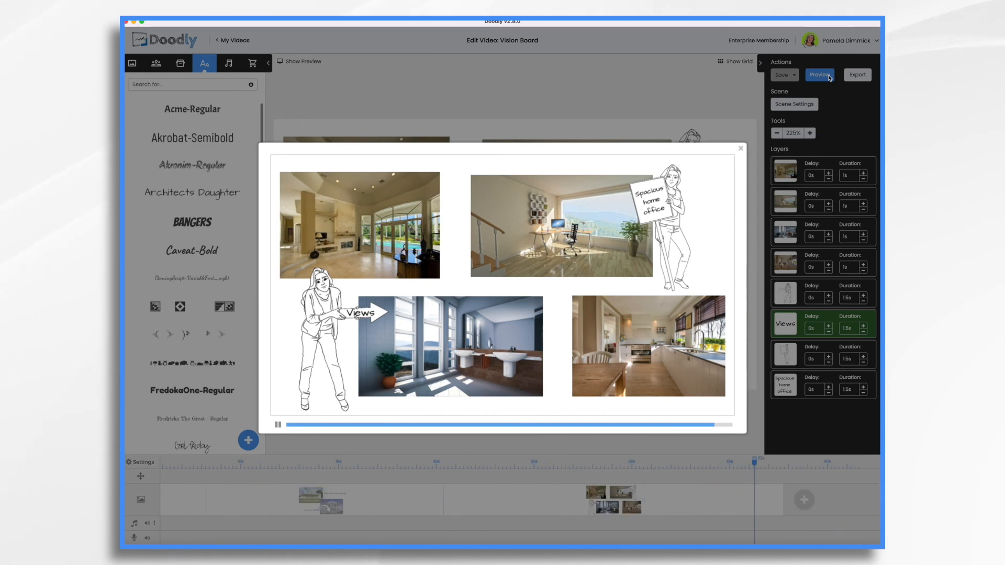
click(277, 425)
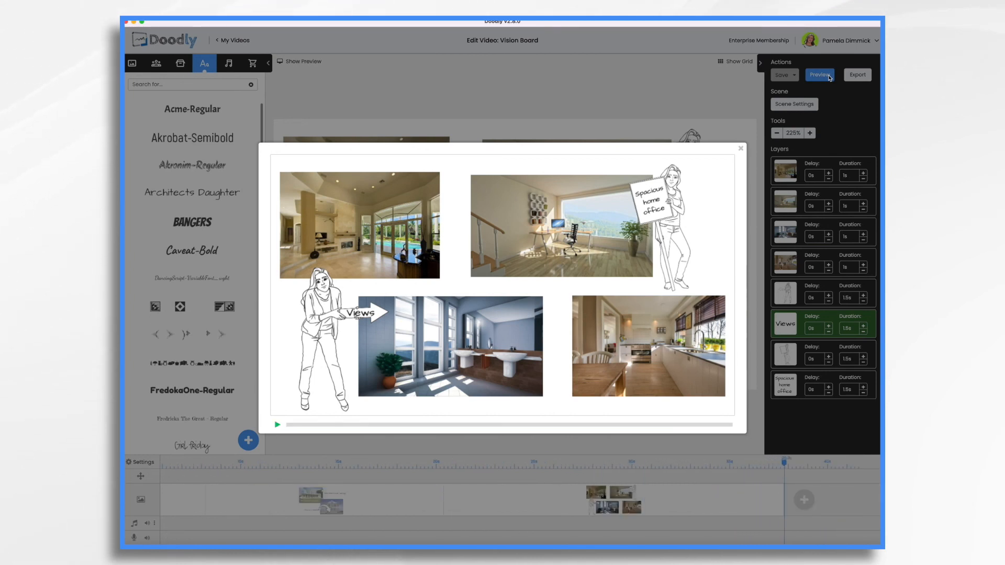